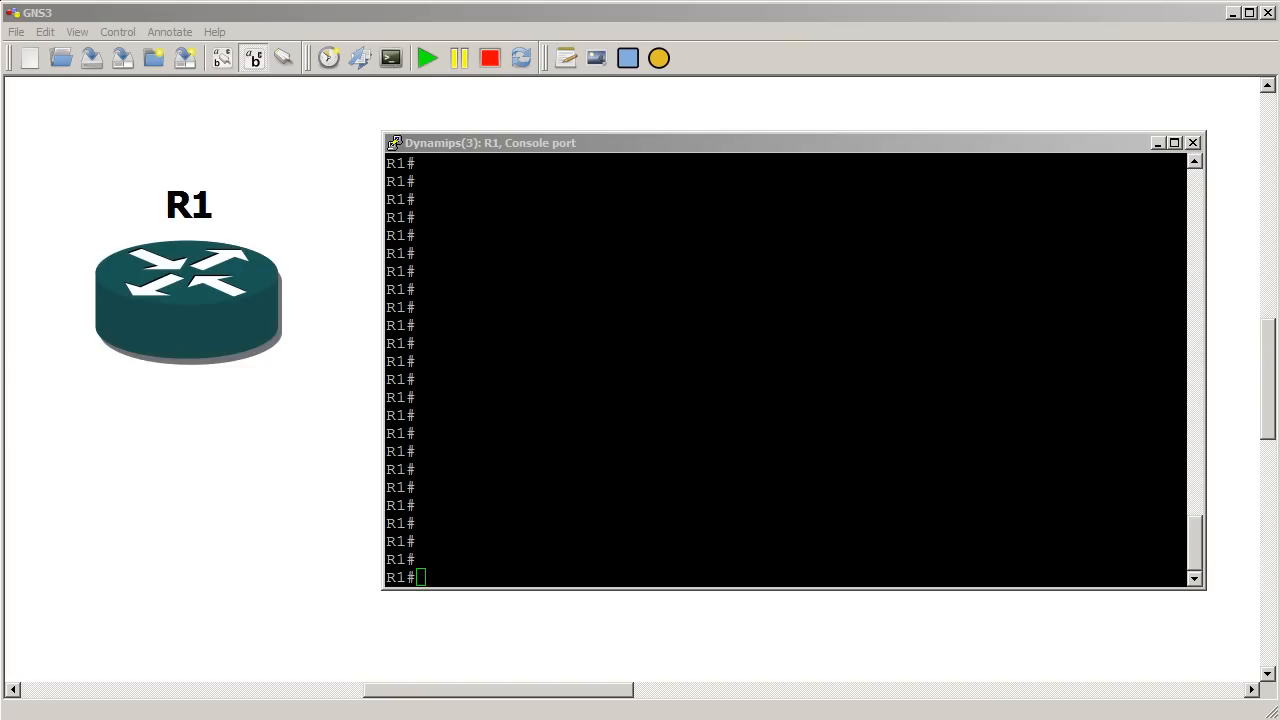
Step: Enter conf t on R1 and compose the command alias exec test show run
{"action": "left_click", "coordinate": [642, 304]}
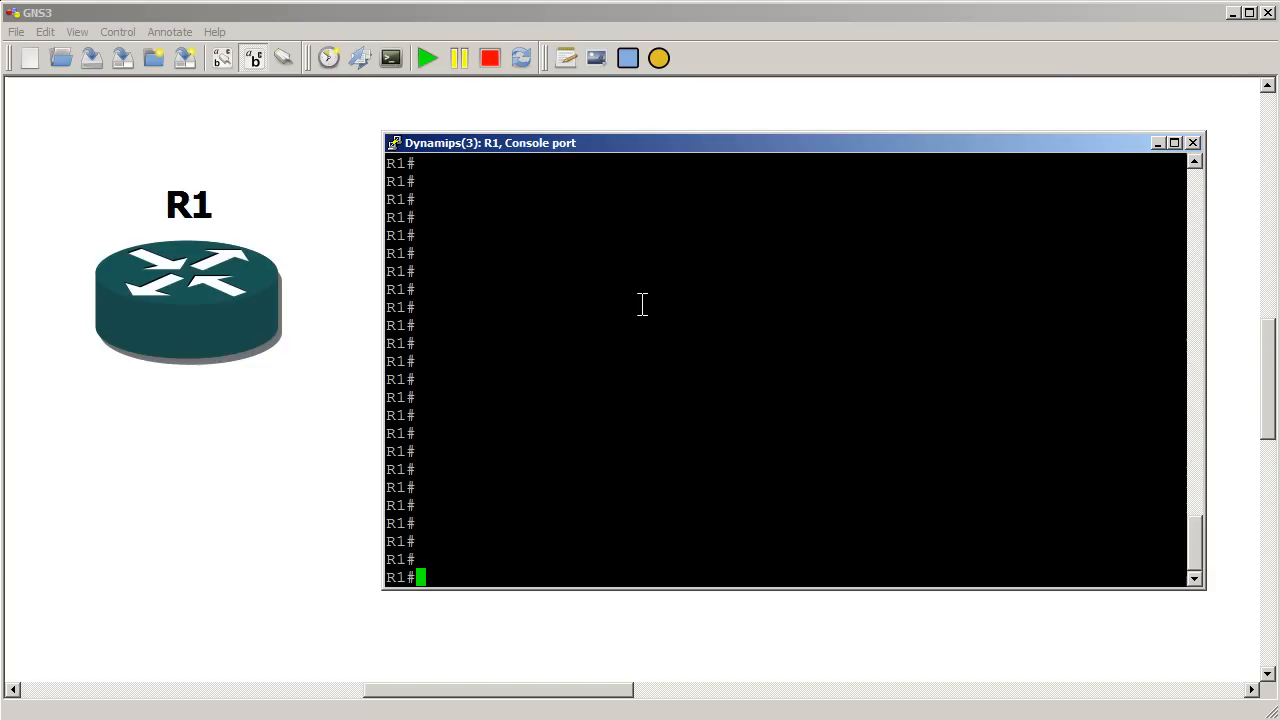
{"action": "type", "text": "conf t"}
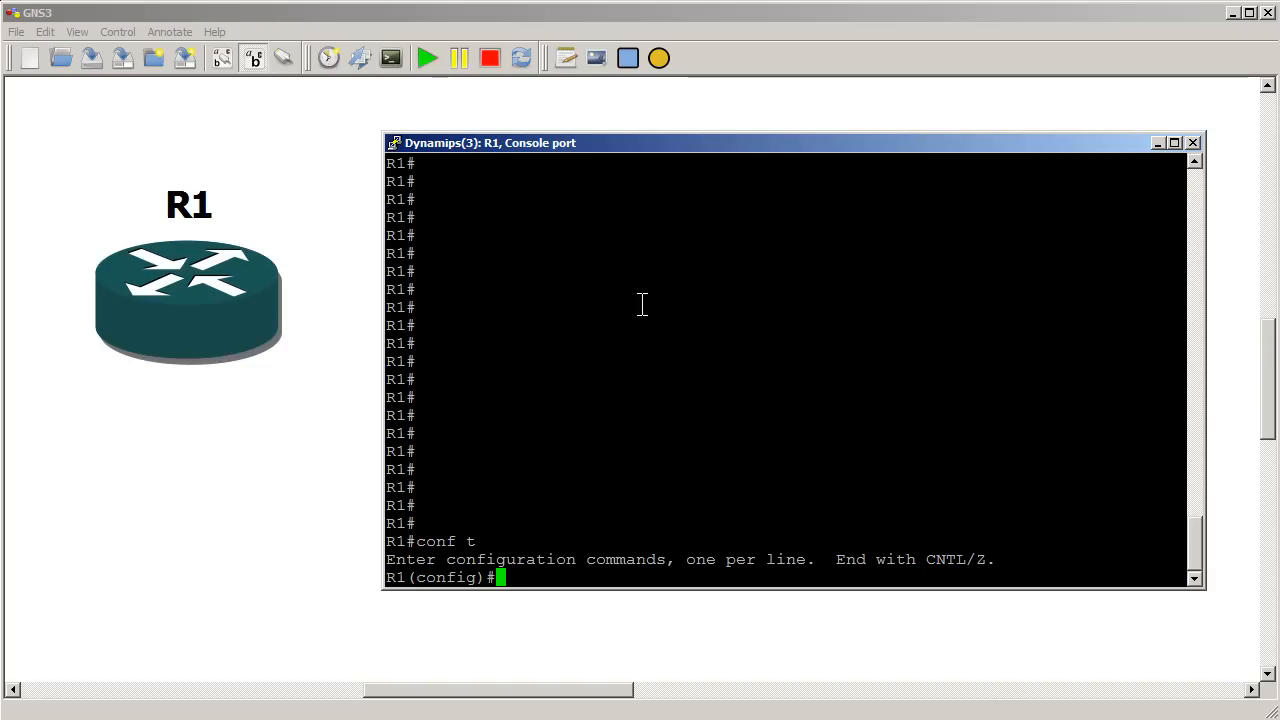
{"action": "type", "text": "alias exec"}
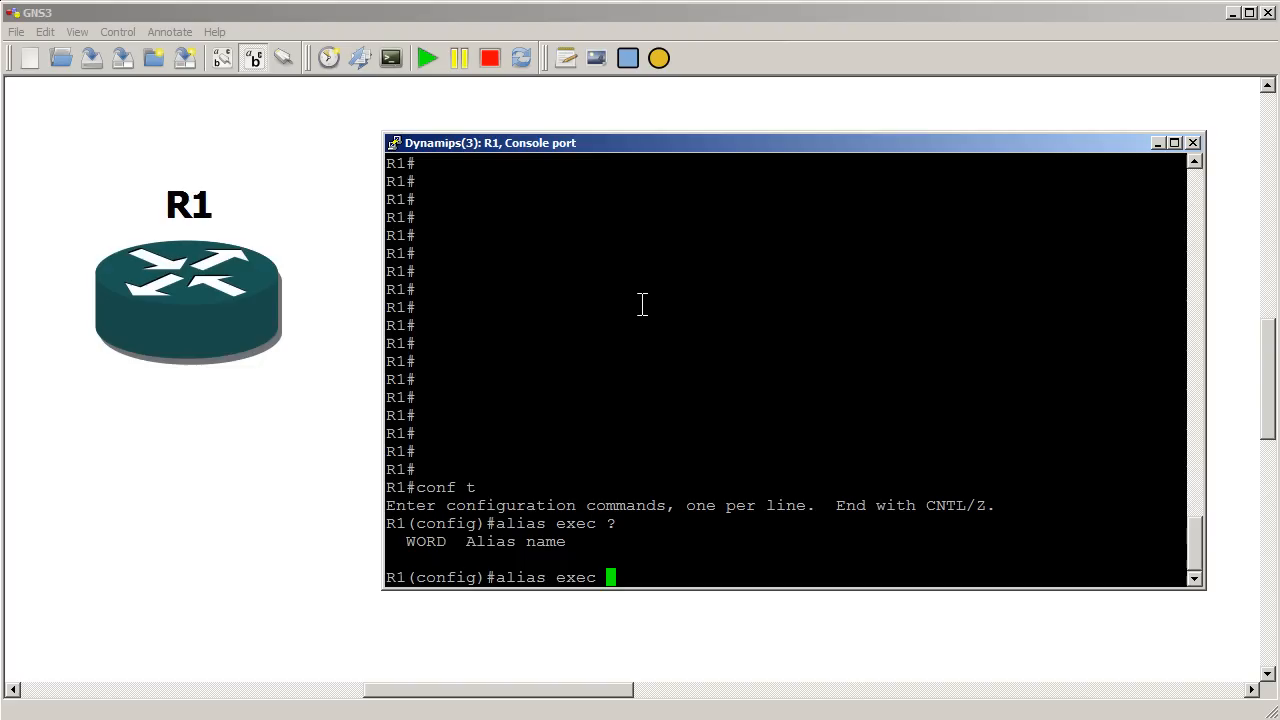
{"action": "type", "text": "test"}
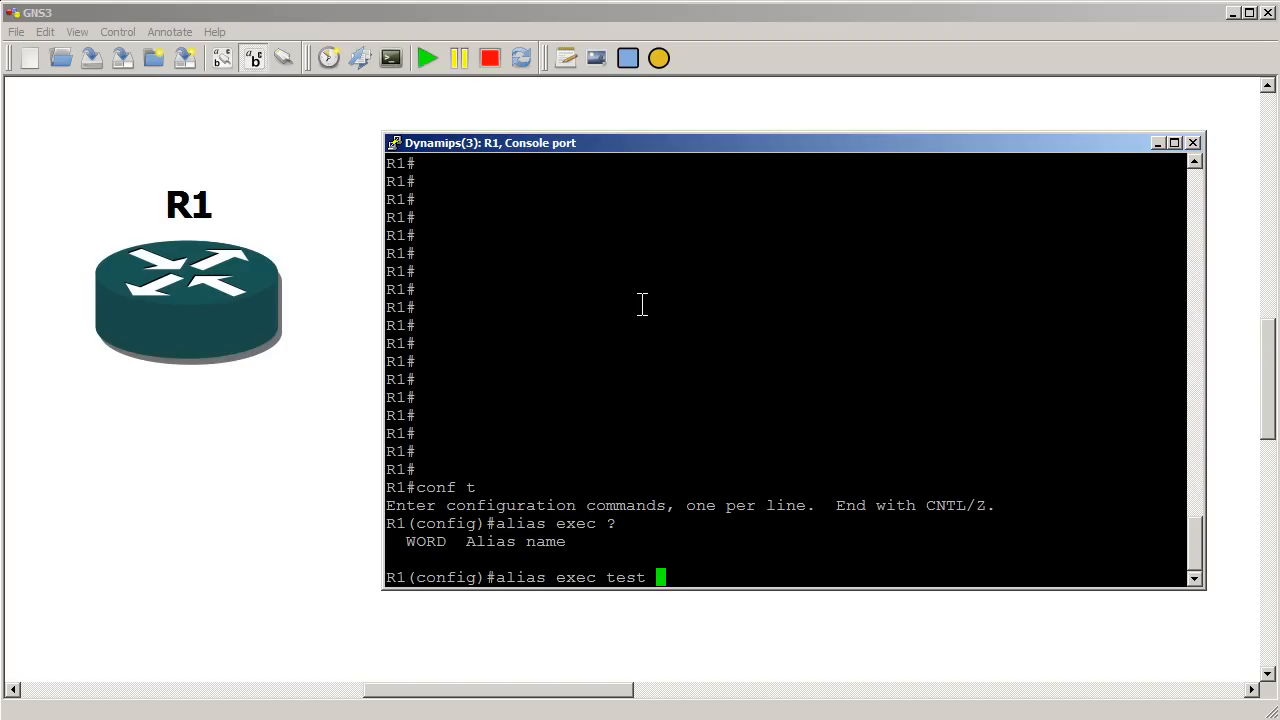
{"action": "type", "text": "show run"}
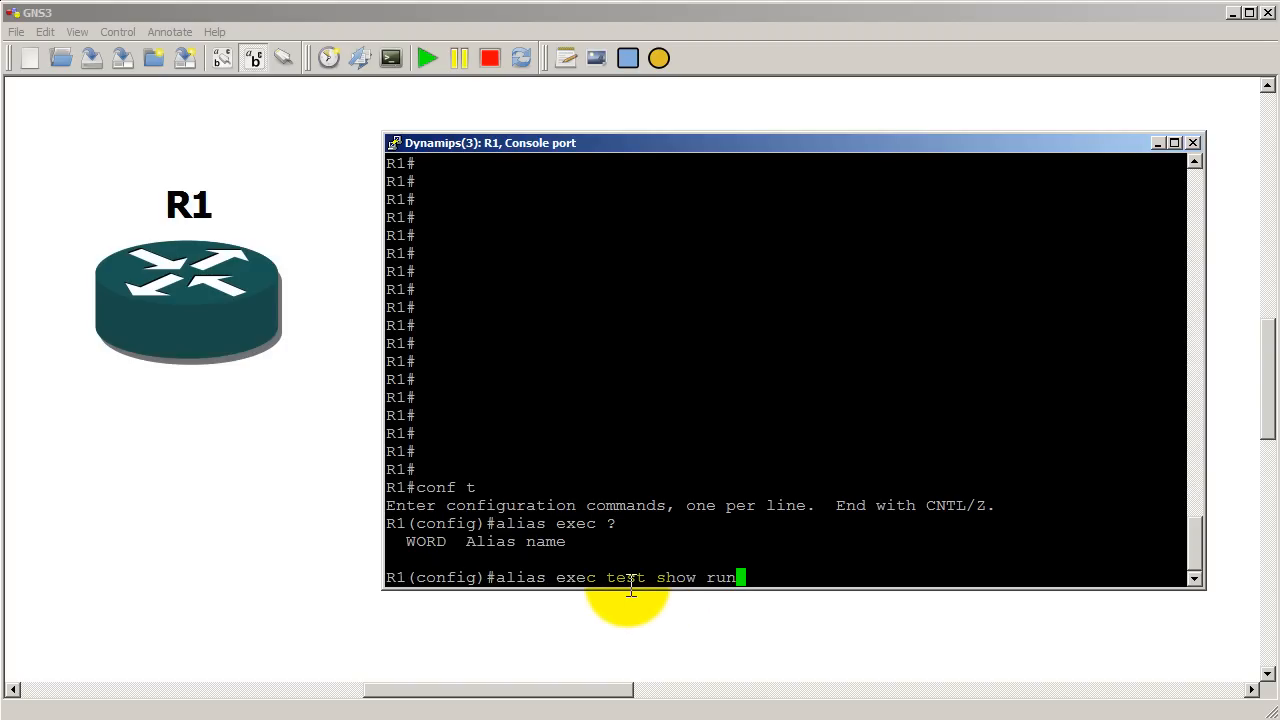
{"action": "mouse_move", "coordinate": [638, 612]}
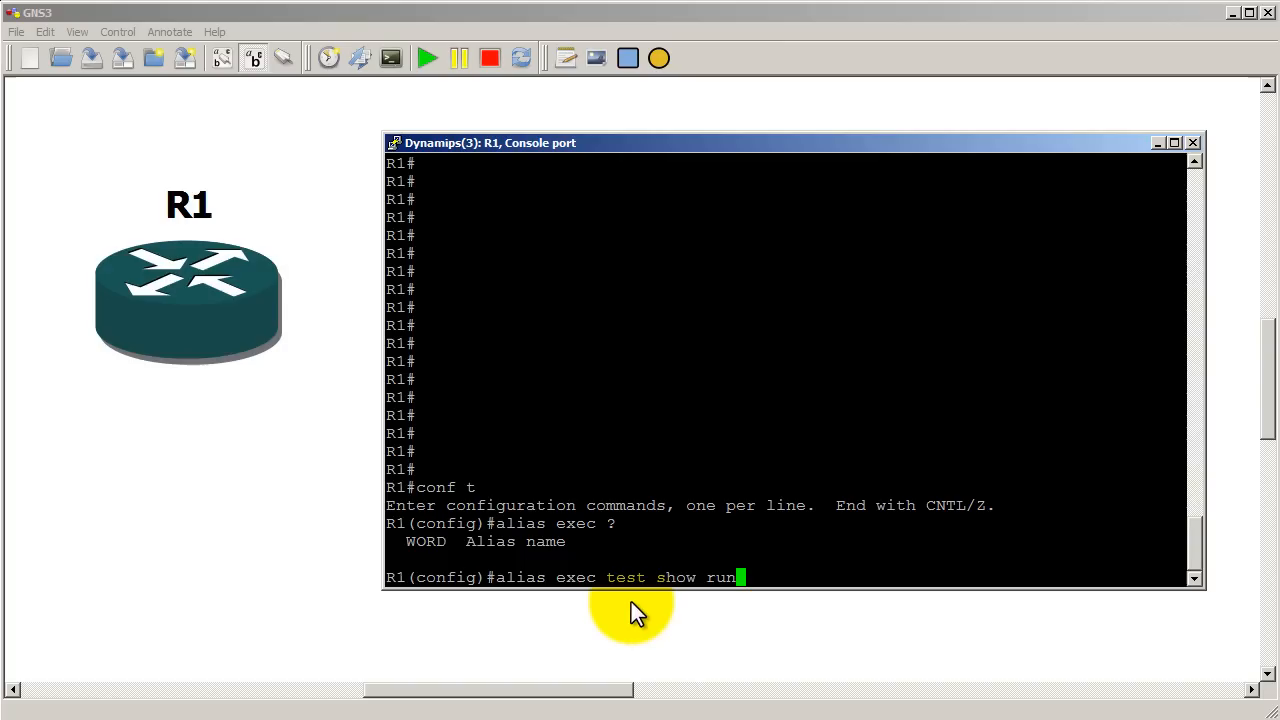
{"action": "mouse_move", "coordinate": [764, 670]}
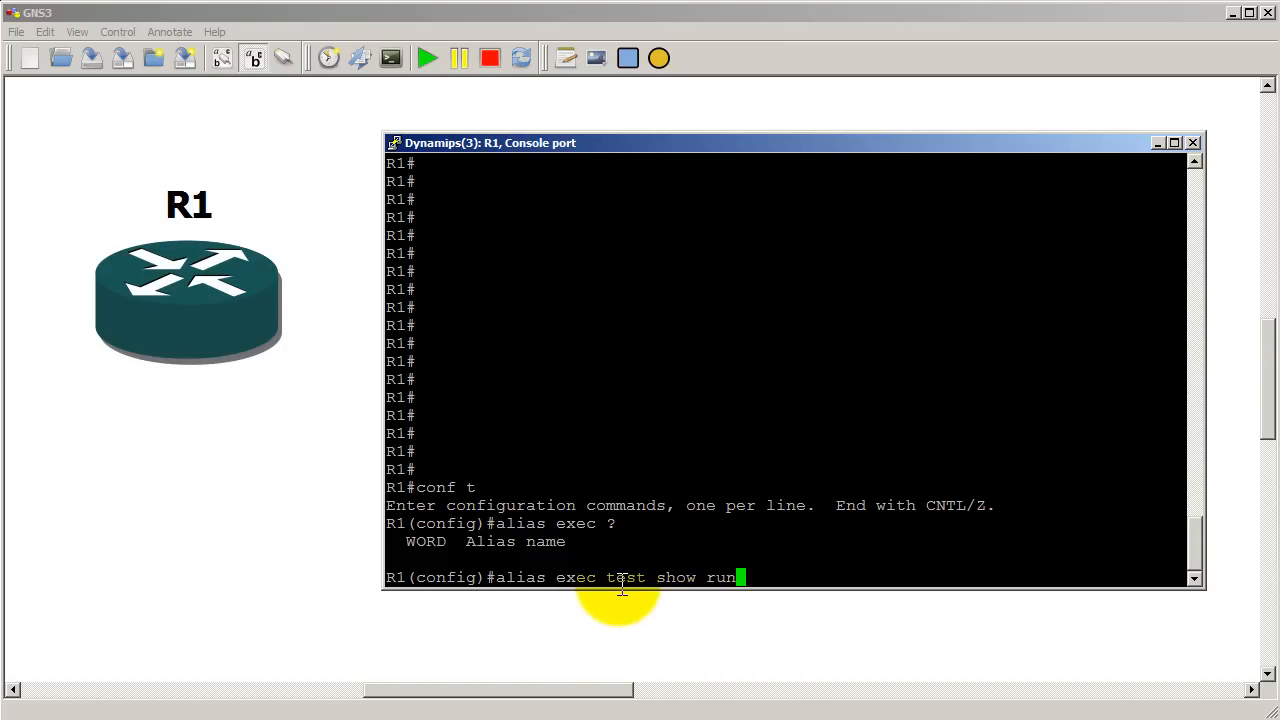
{"action": "mouse_move", "coordinate": [708, 576]}
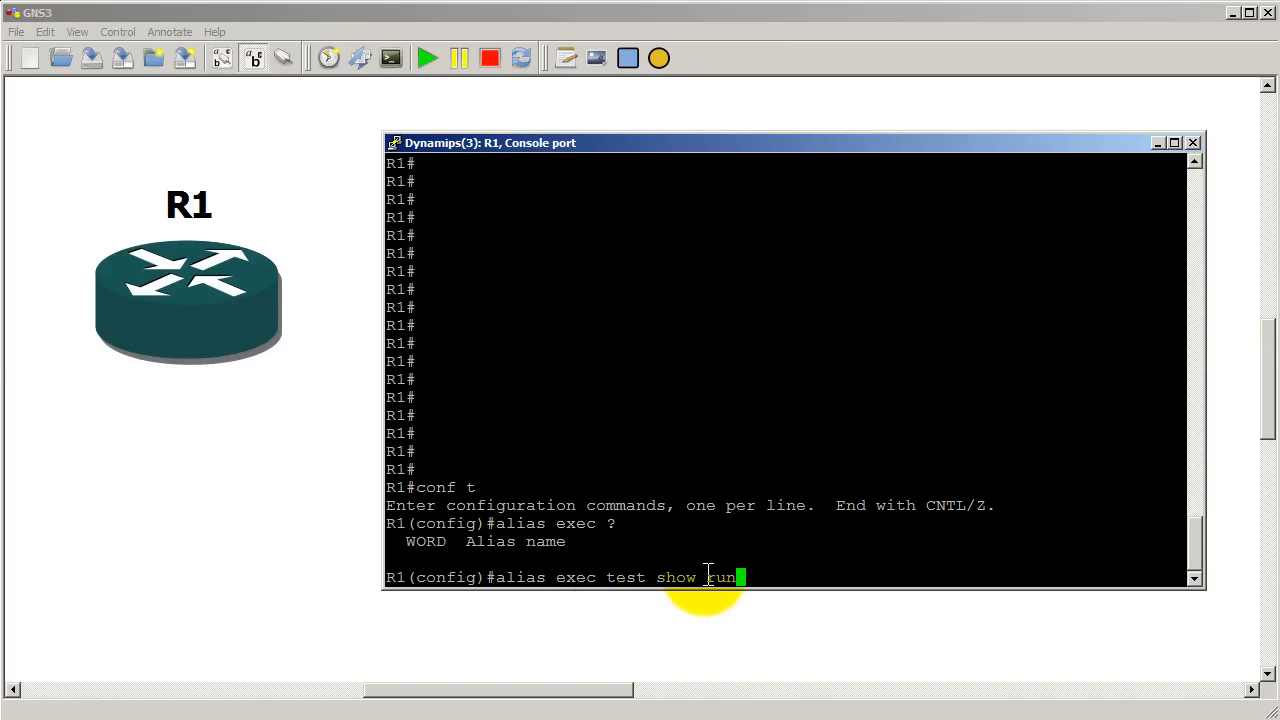
{"action": "mouse_move", "coordinate": [670, 576]}
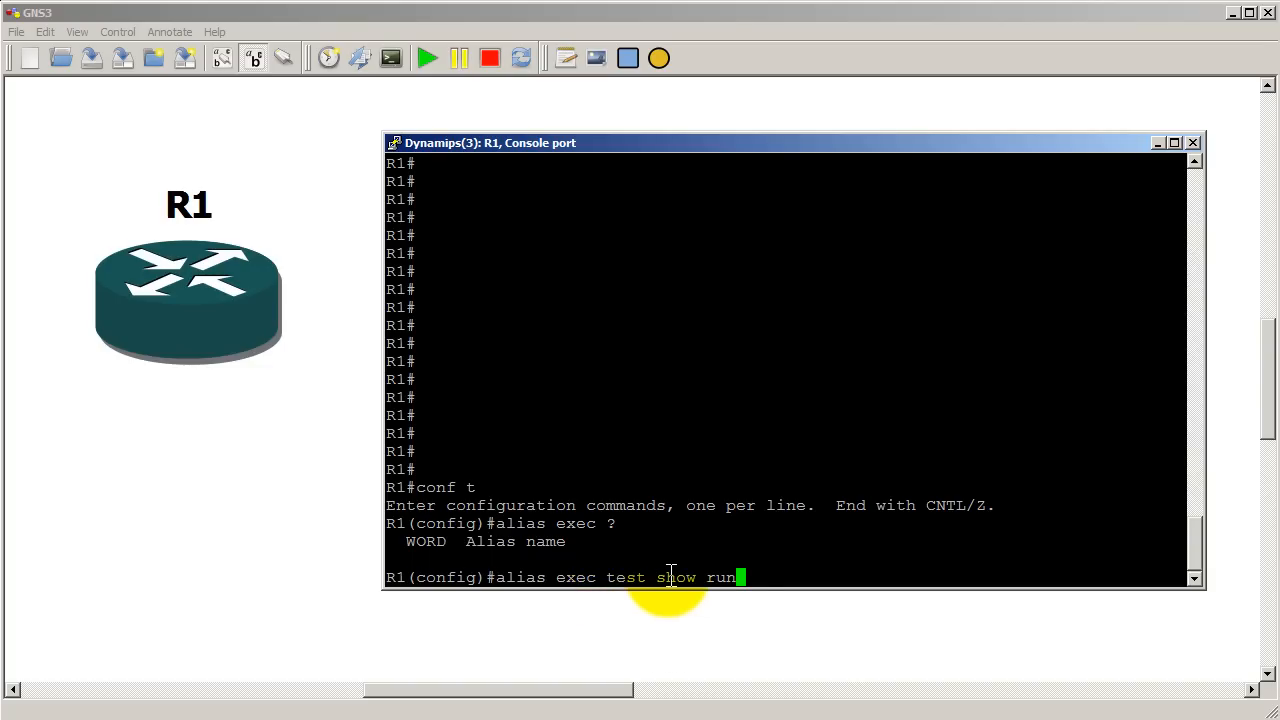
{"action": "mouse_move", "coordinate": [768, 648]}
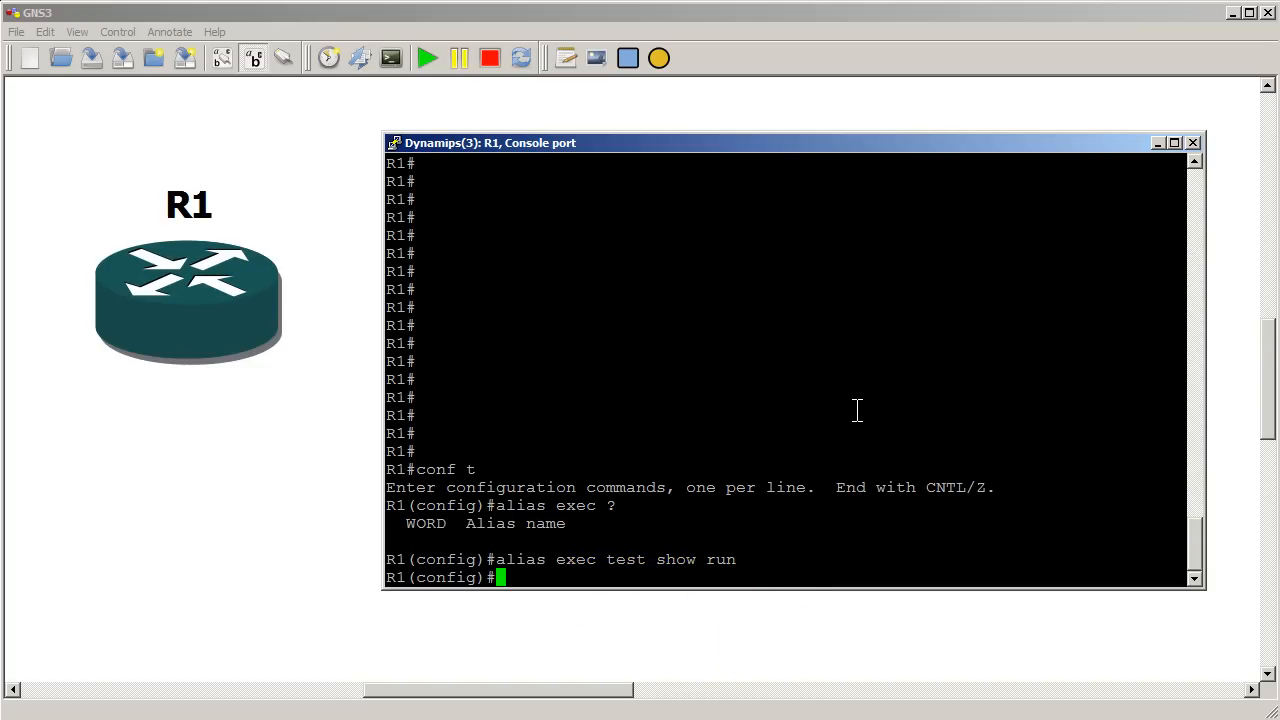
Step: Exit config mode and run test, paging through the running configuration
{"action": "type", "text": "exit"}
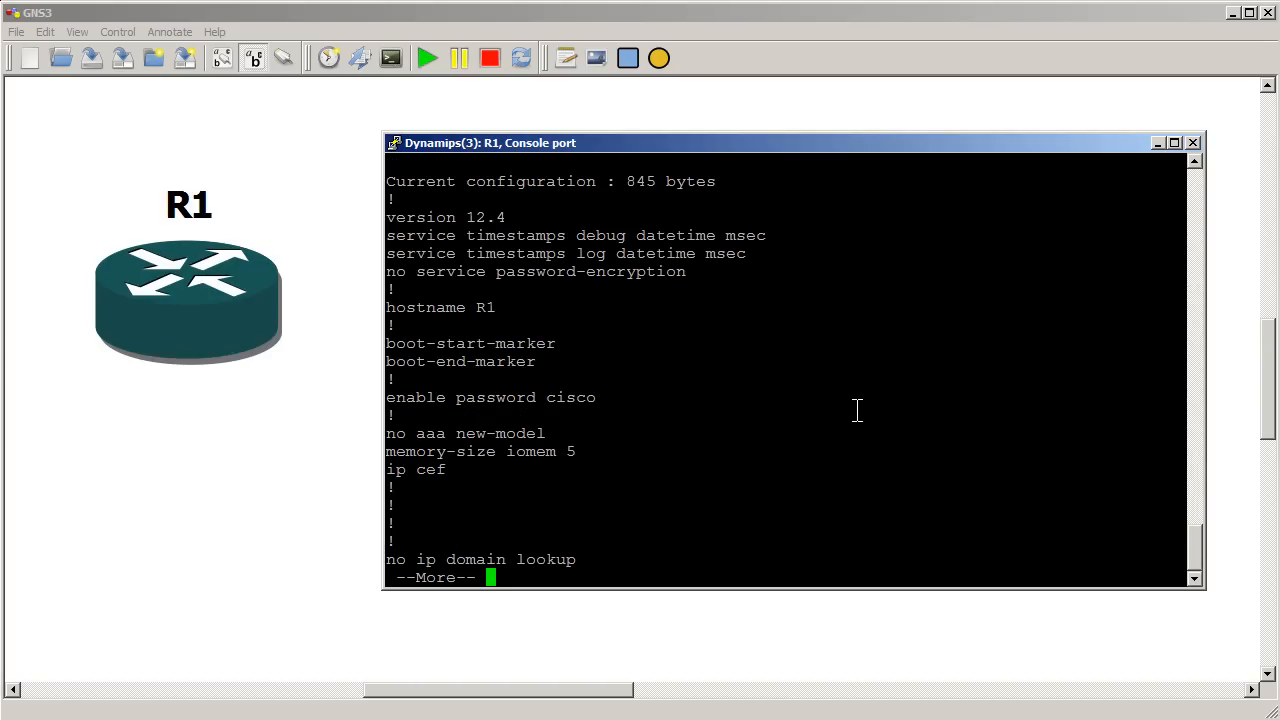
{"action": "key", "text": "space"}
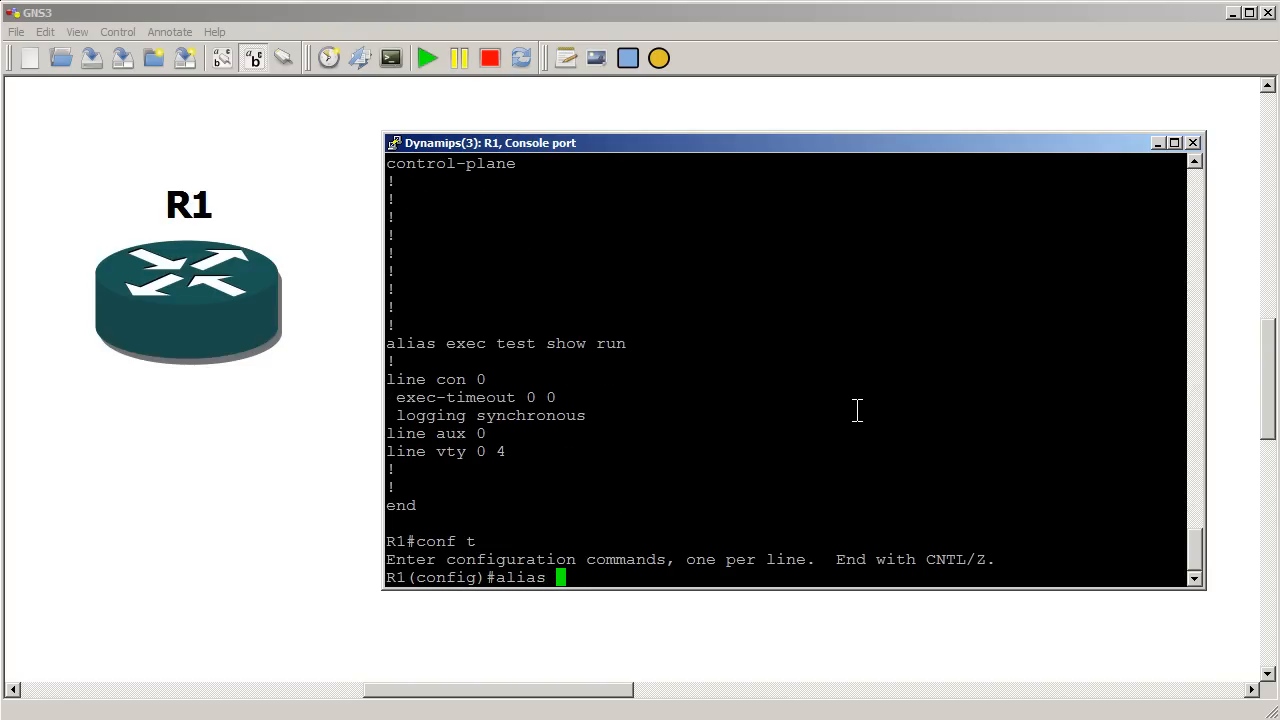
Step: Enter alias exec en exit at R1(config)#, then exit, ending the console session
{"action": "type", "text": "exec"}
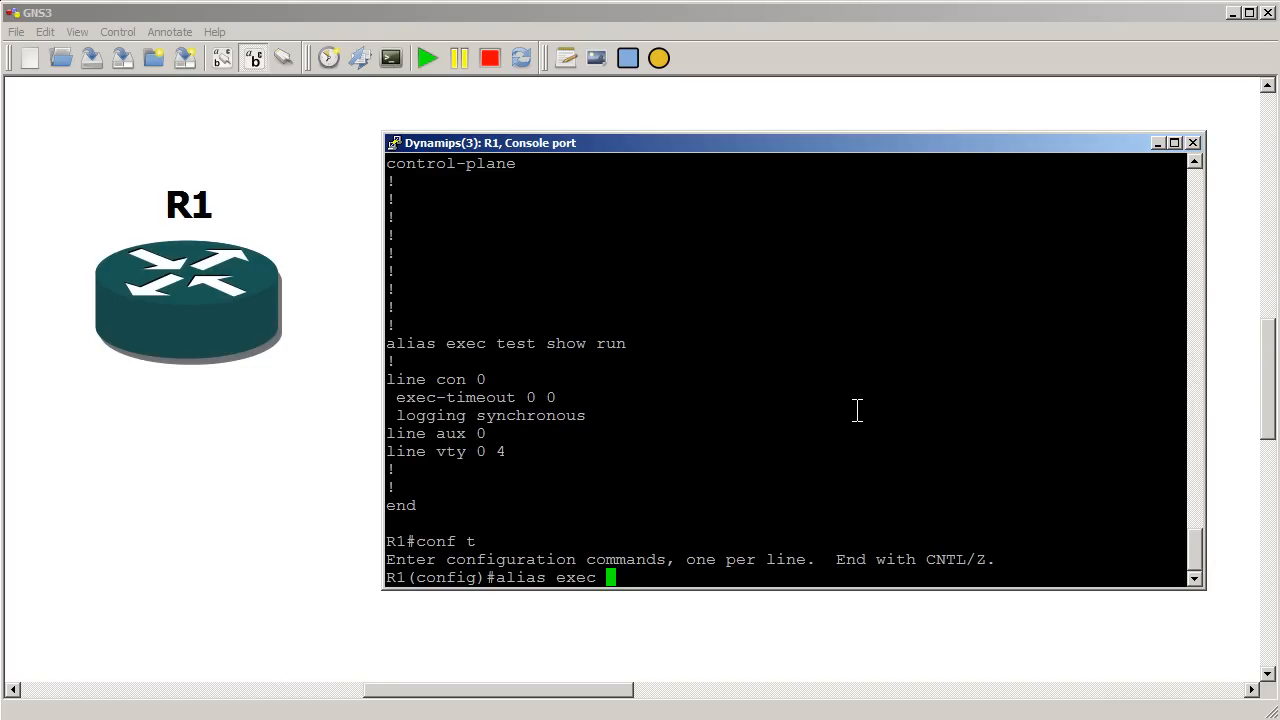
{"action": "type", "text": "en"}
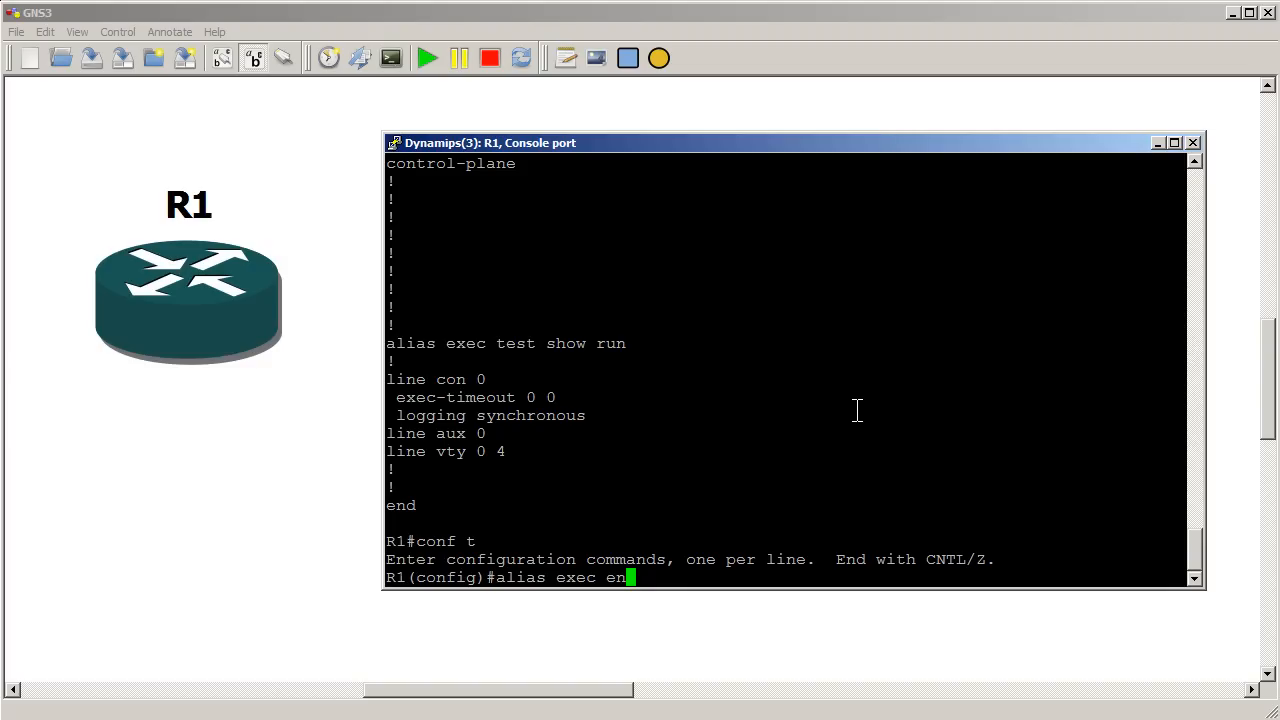
{"action": "key", "text": "BackSpace"}
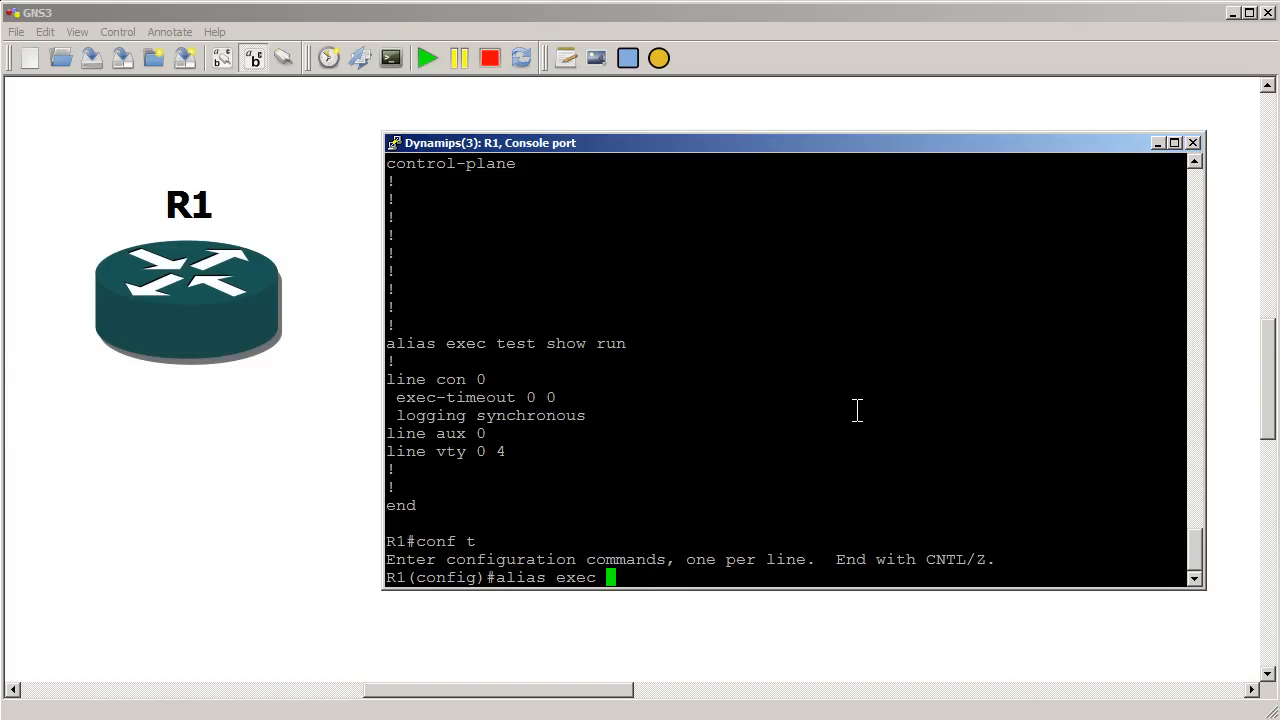
{"action": "type", "text": "ena"}
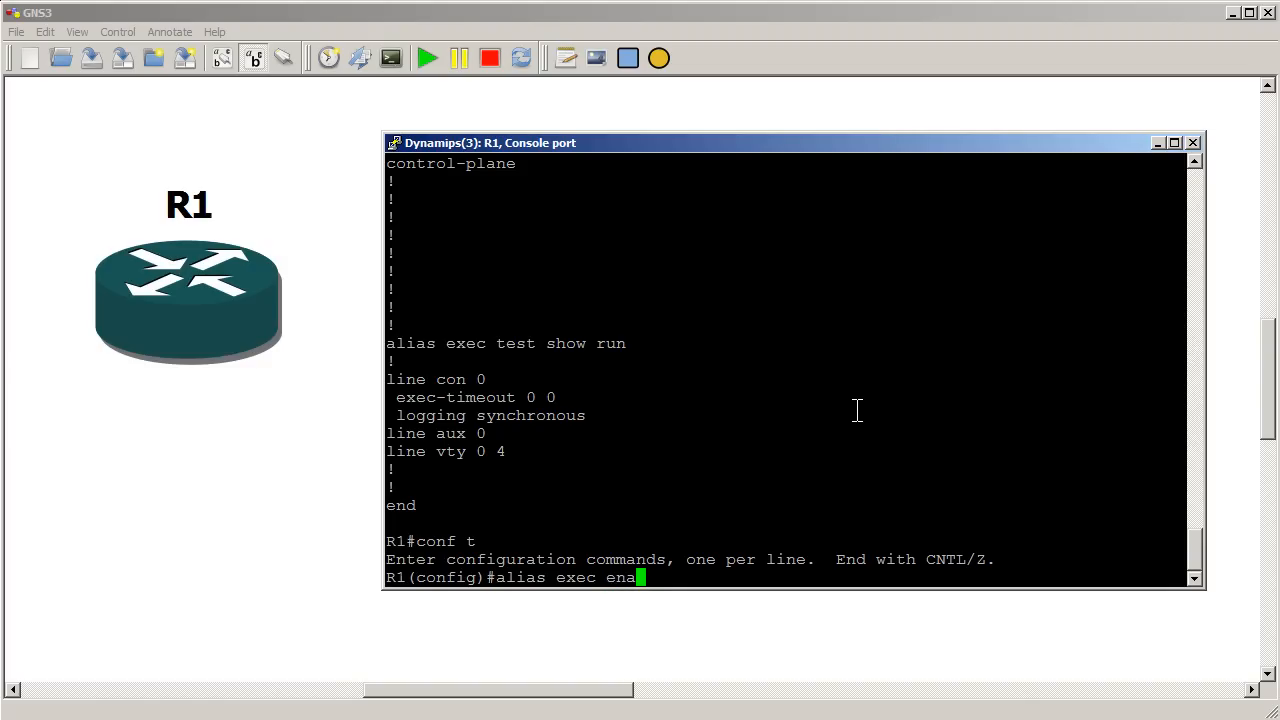
{"action": "type", "text": "b"}
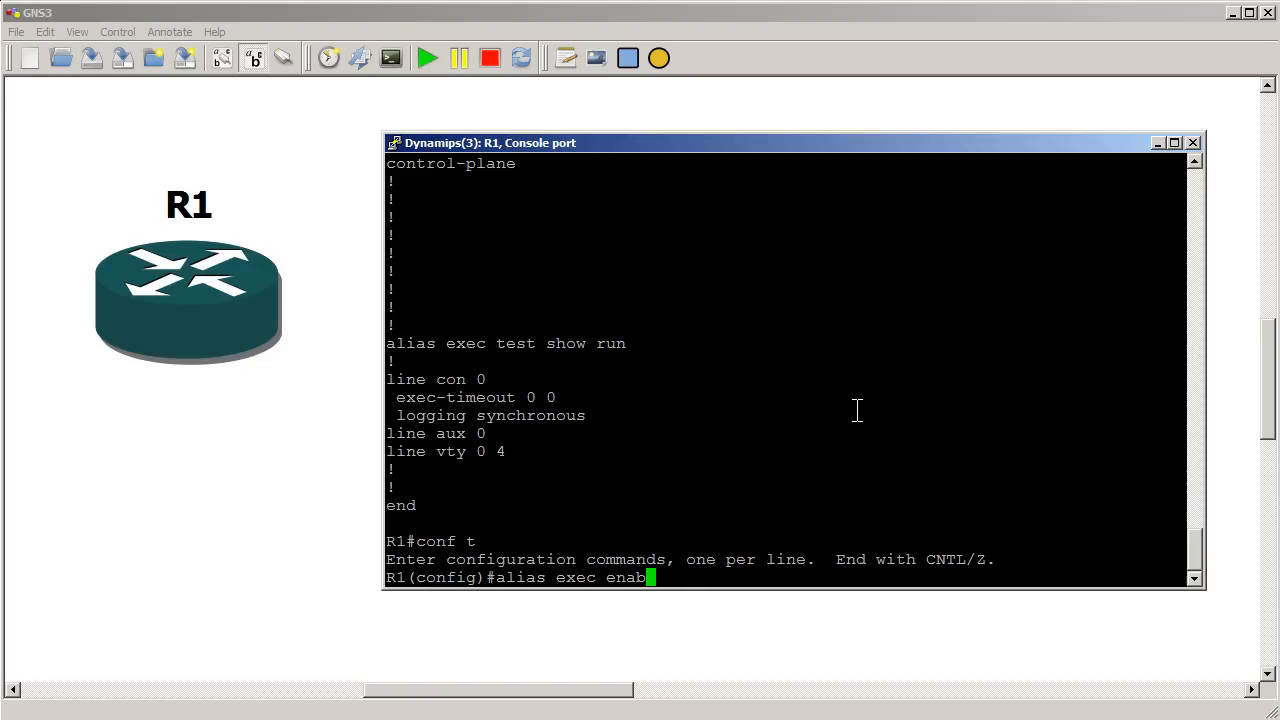
{"action": "type", "text": "le"}
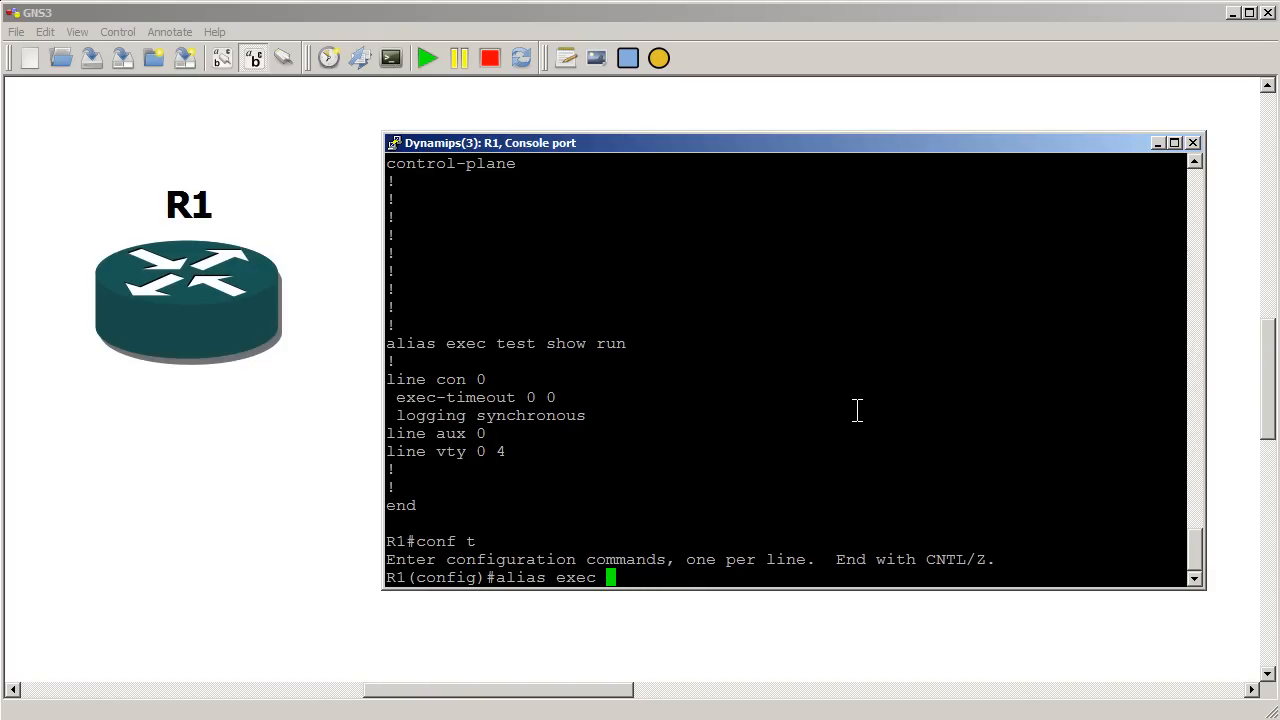
{"action": "type", "text": "en e"}
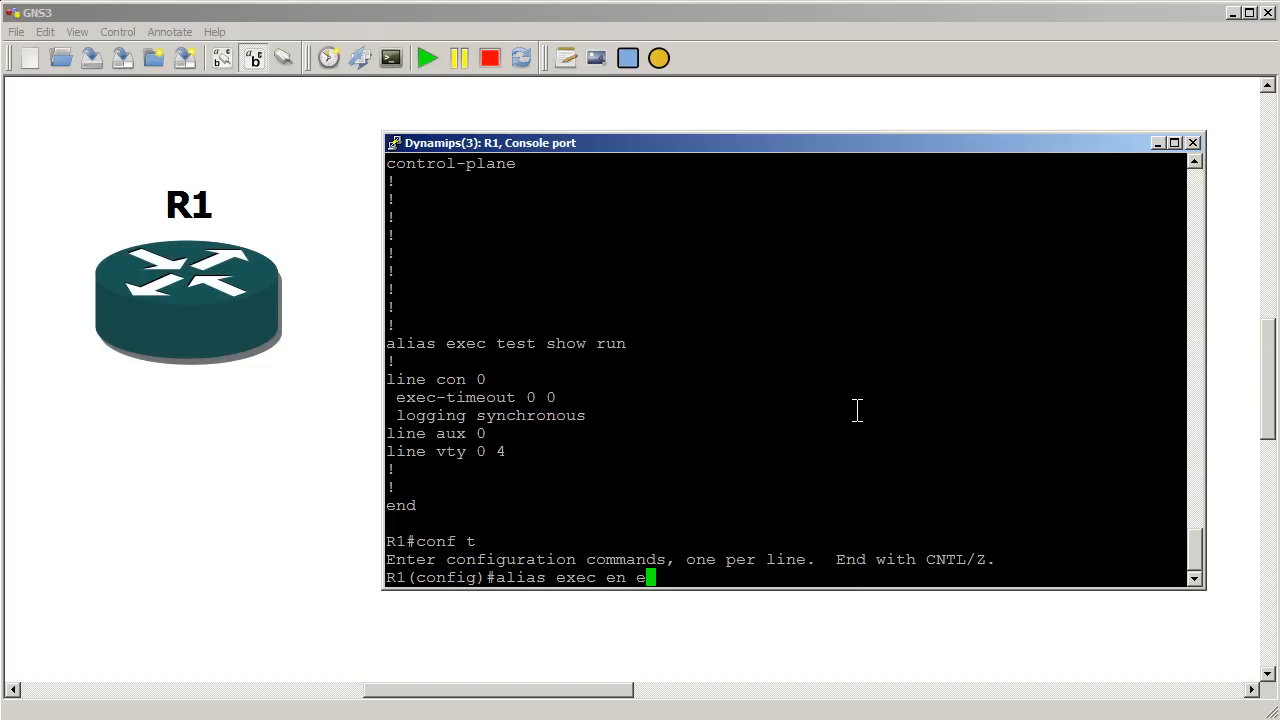
{"action": "type", "text": "xit"}
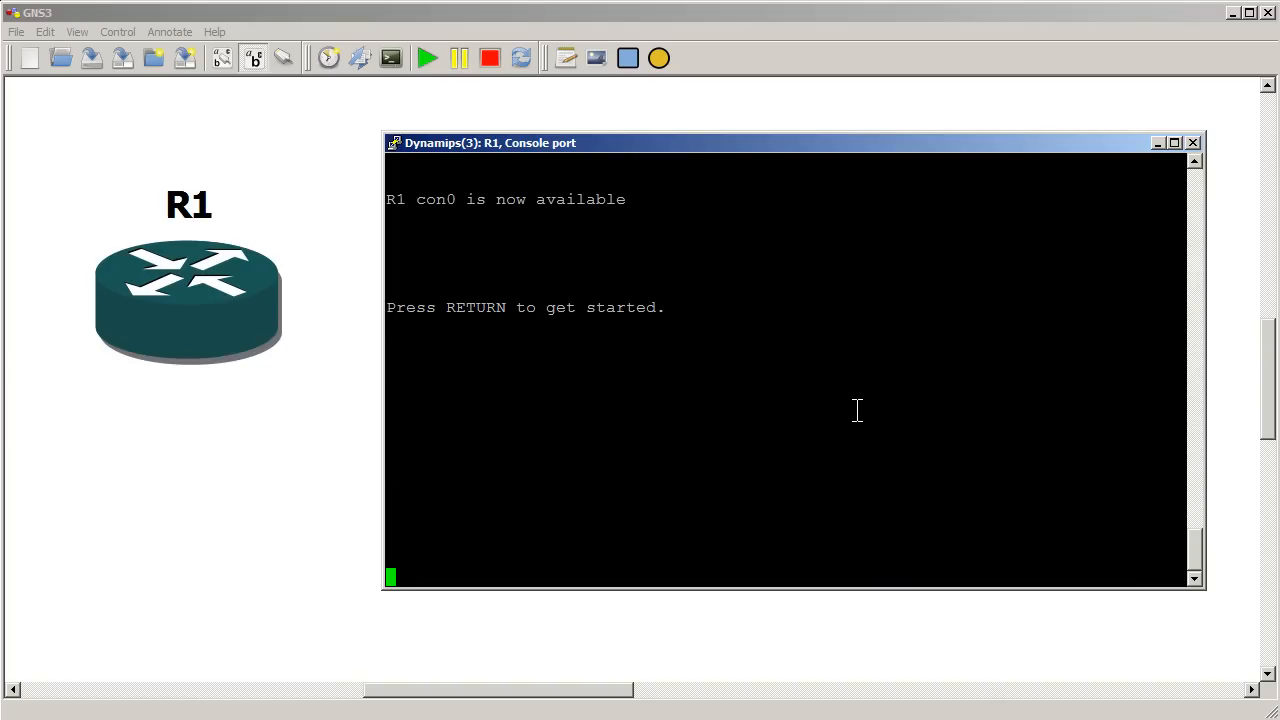
Step: Start a new R1 session, enable with the password, and begin conf
{"action": "key", "text": "Return"}
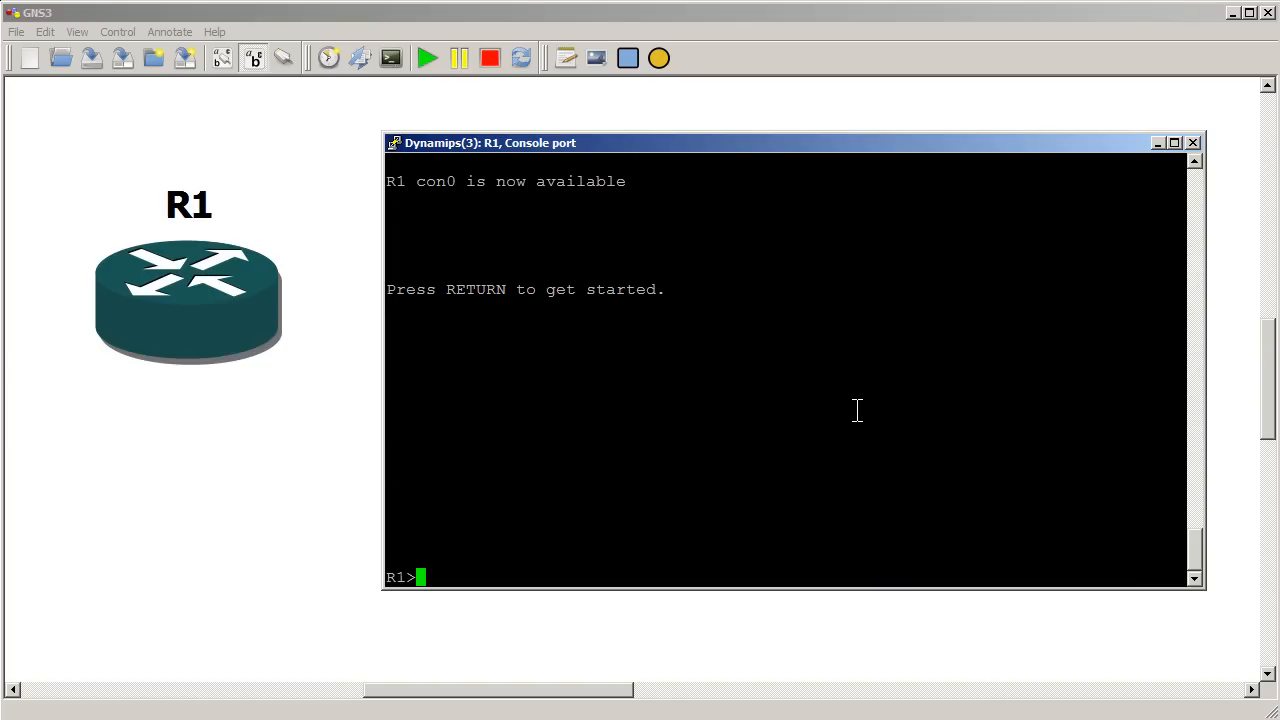
{"action": "type", "text": "enable"}
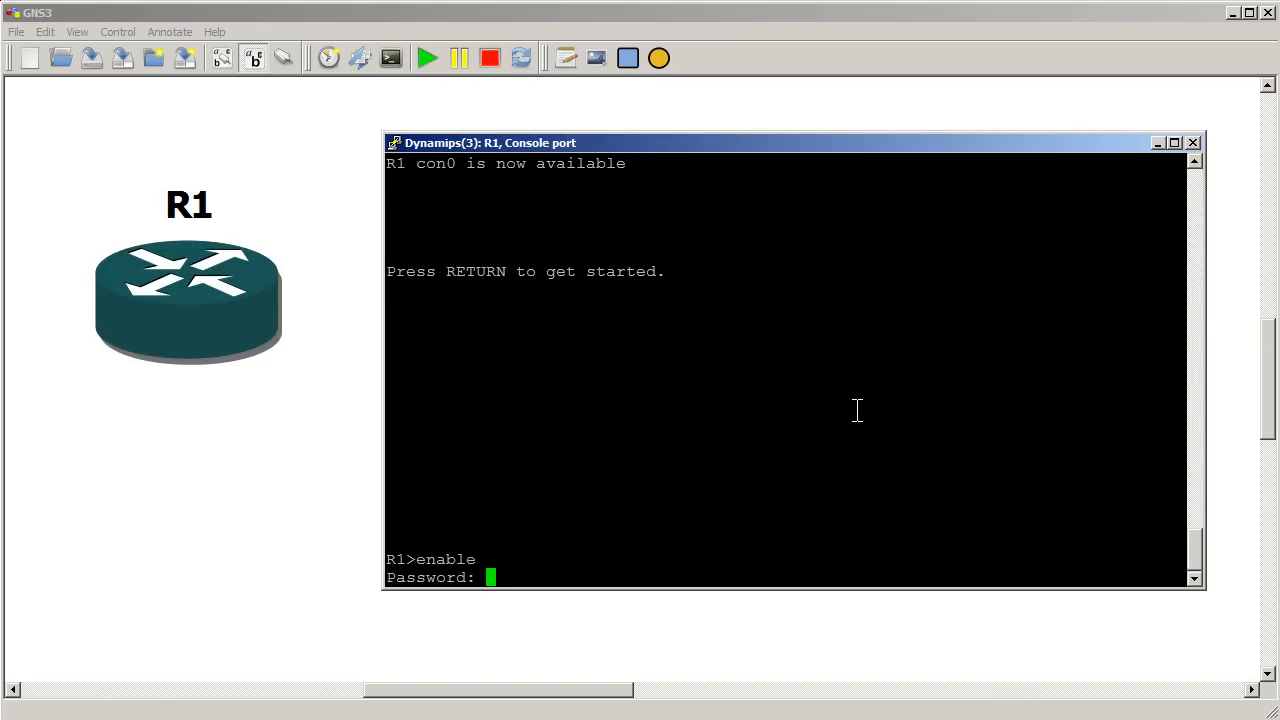
{"action": "key", "text": "Return"}
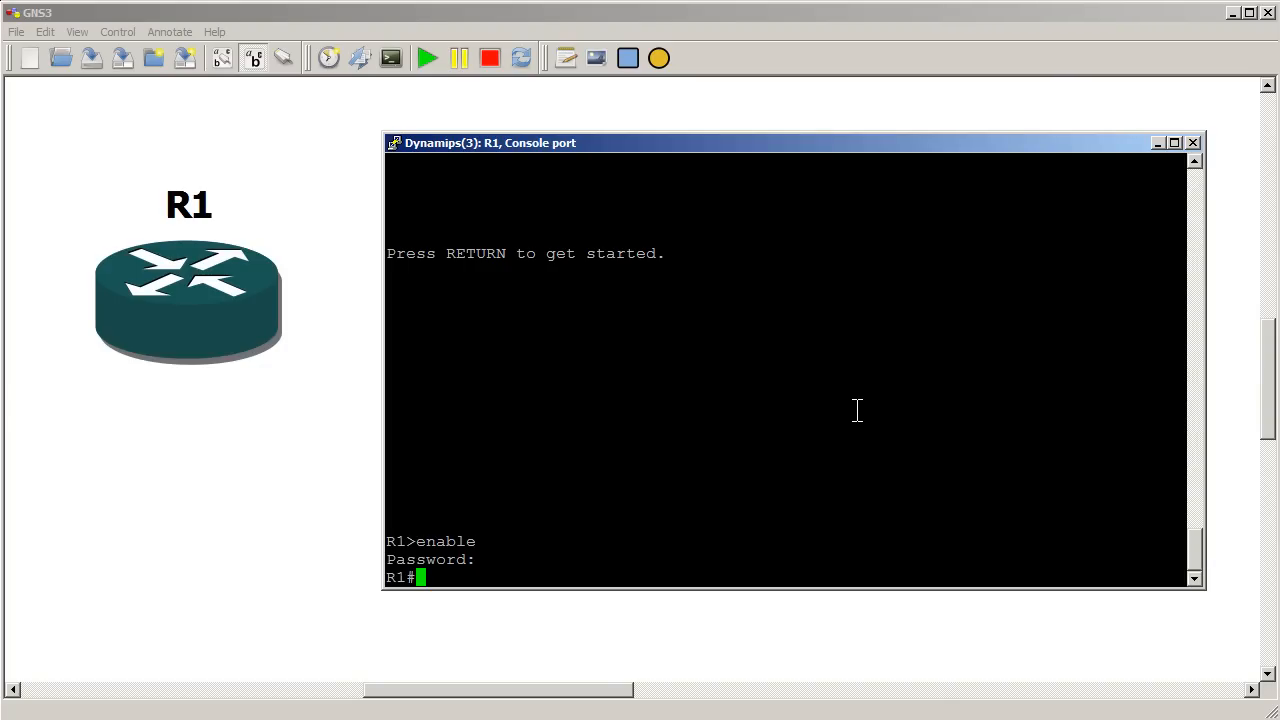
{"action": "type", "text": "conf t"}
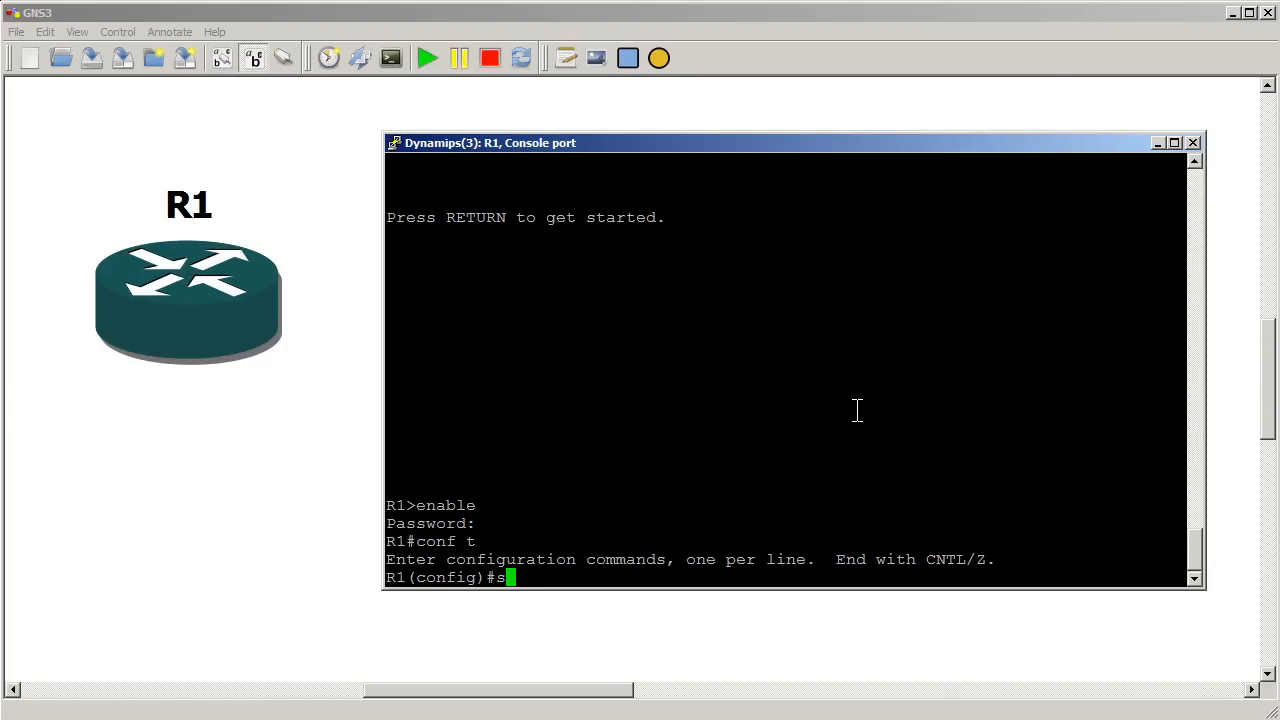
Step: Show the running config to the end and highlight the alias exec en exit line
{"action": "type", "text": "exit"}
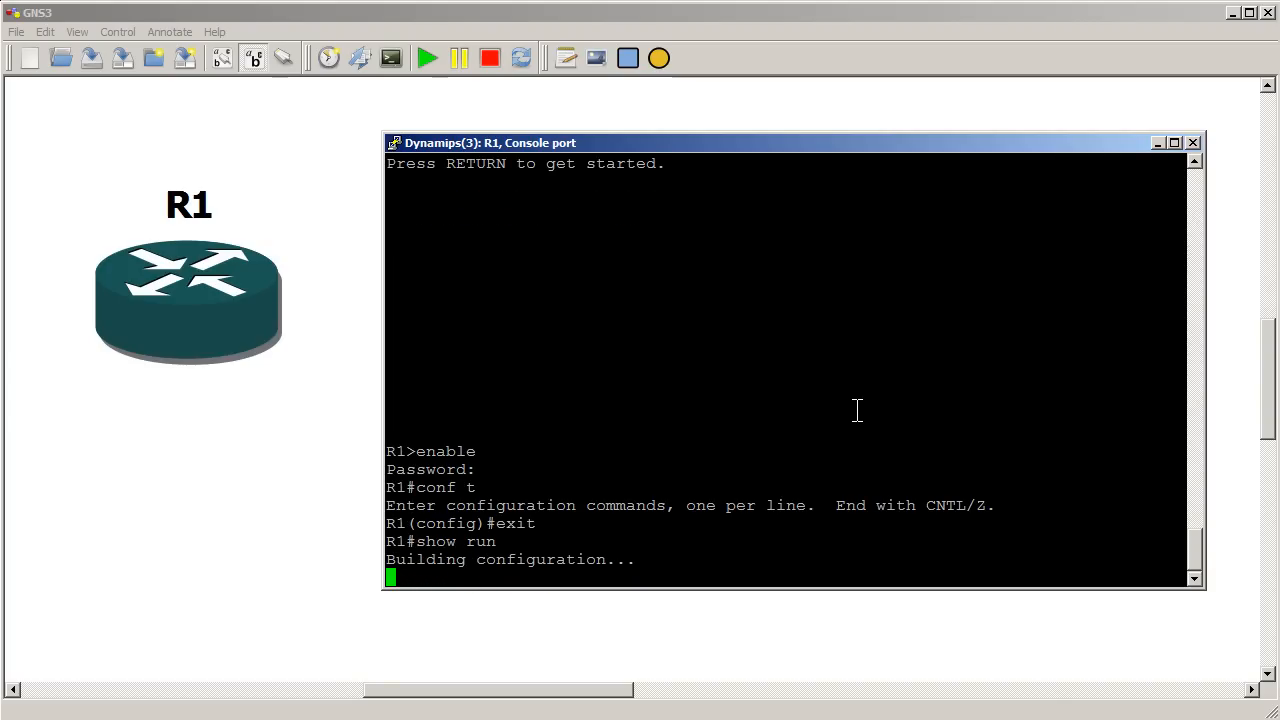
{"action": "key", "text": "Return"}
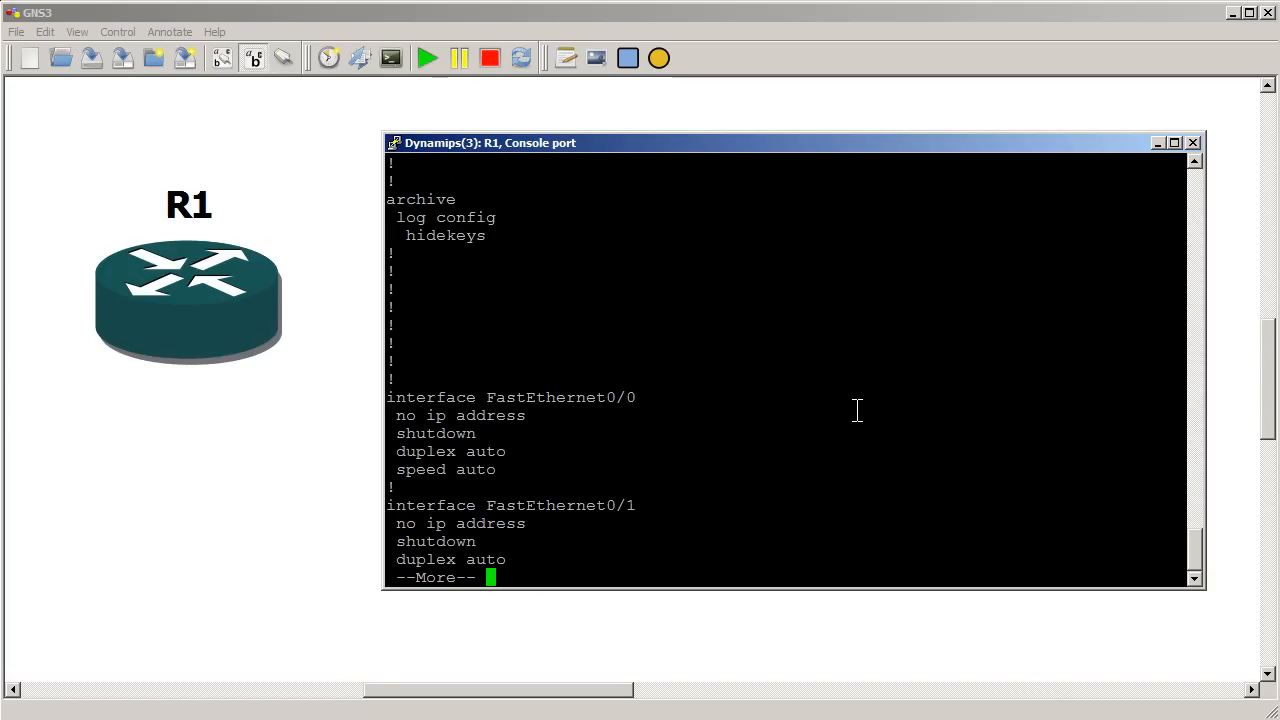
{"action": "key", "text": "space"}
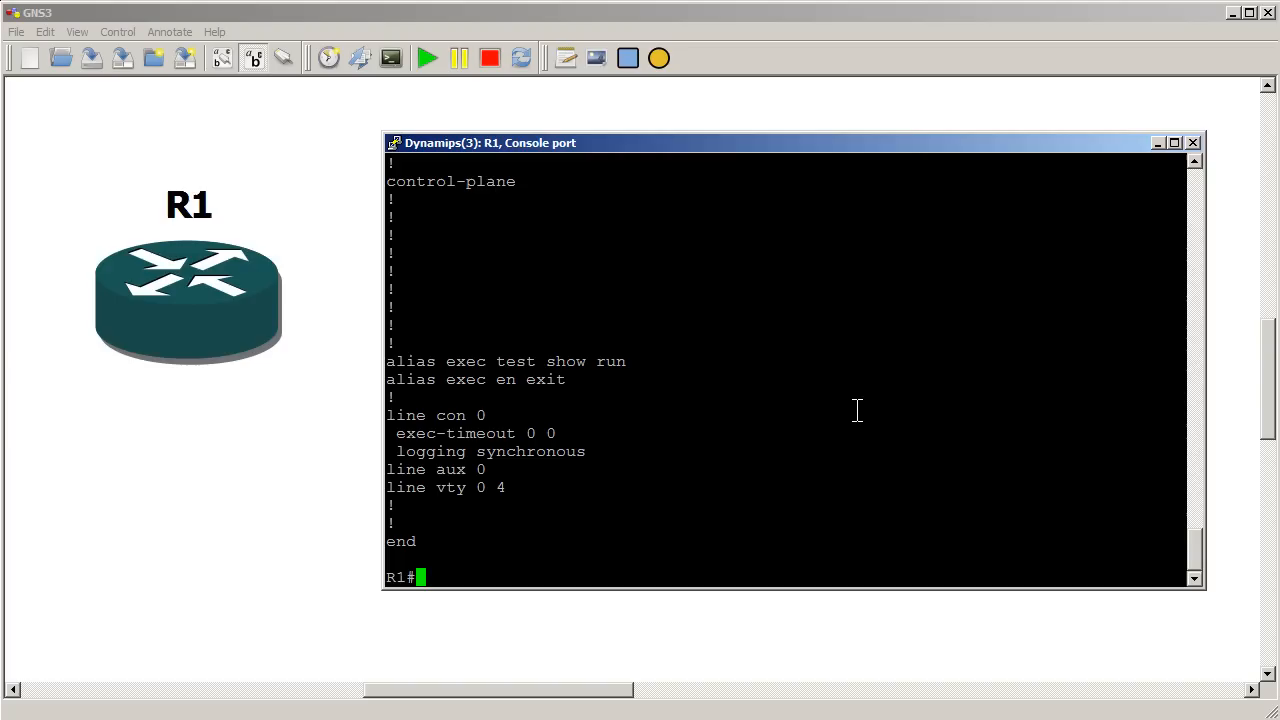
{"action": "double_click", "coordinate": [412, 380]}
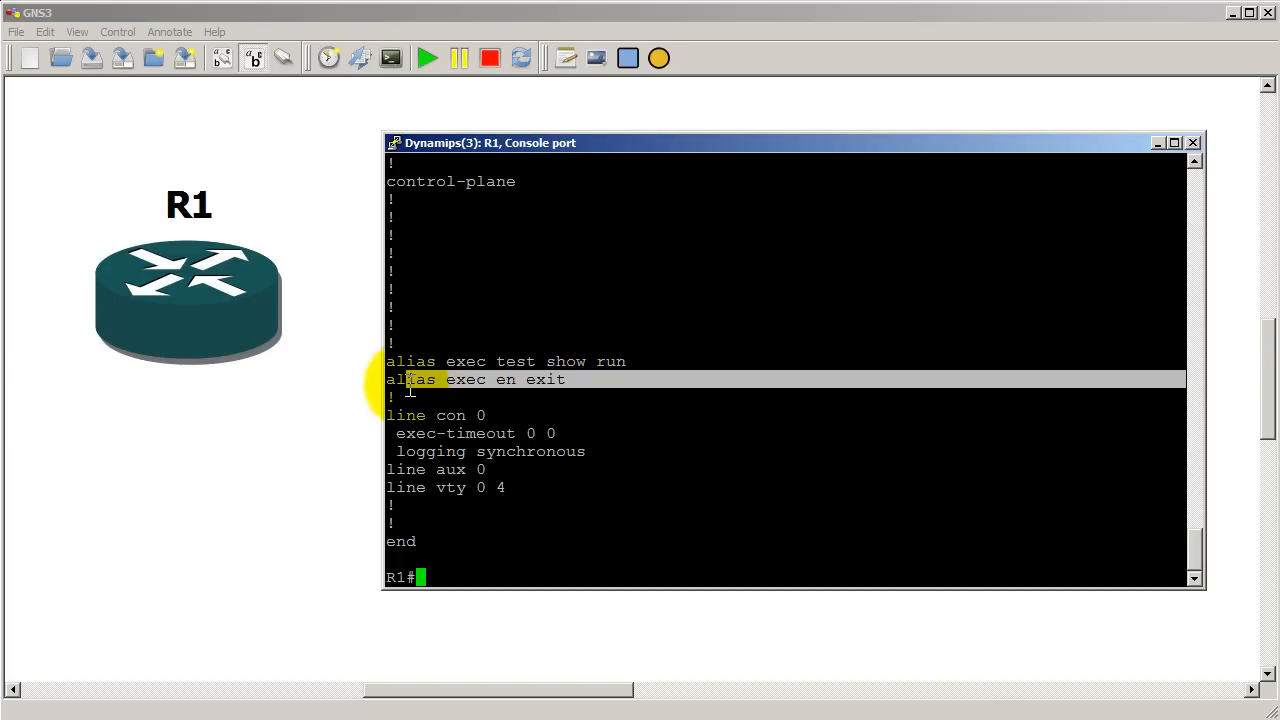
{"action": "mouse_move", "coordinate": [524, 500]}
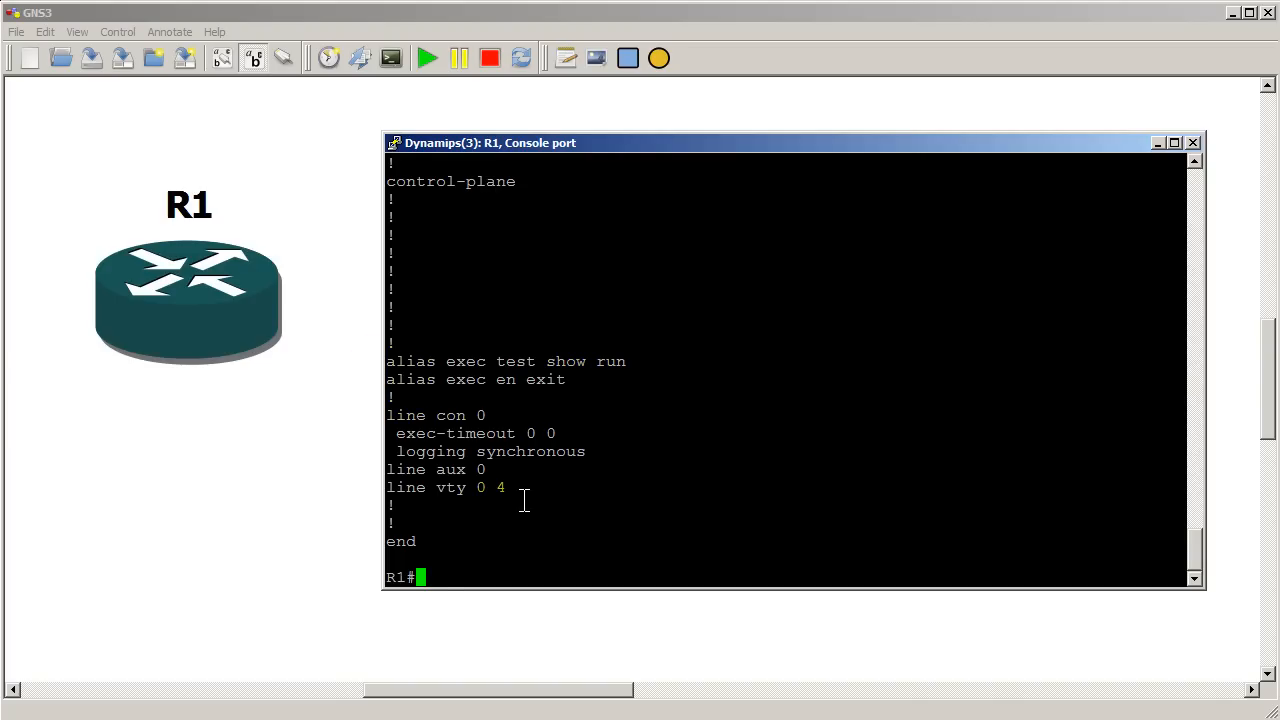
Step: In conf t, commit alias exec ena exit
{"action": "type", "text": "conf t"}
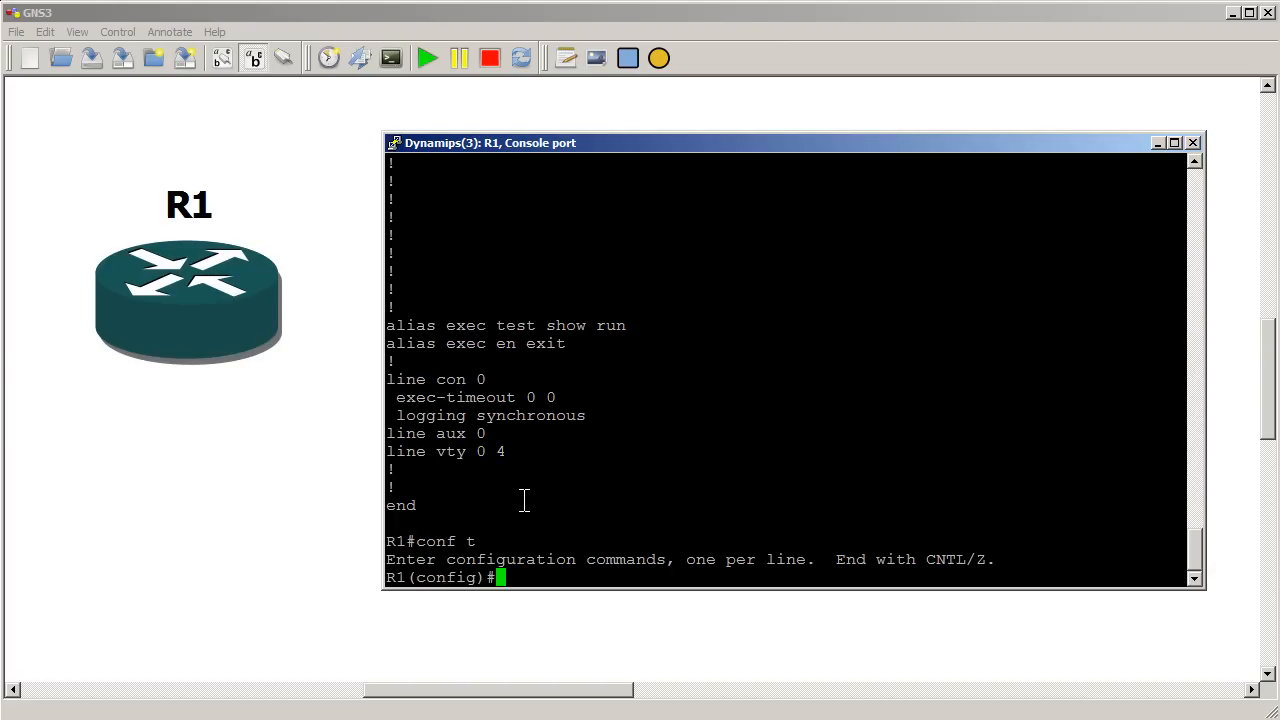
{"action": "type", "text": "al"}
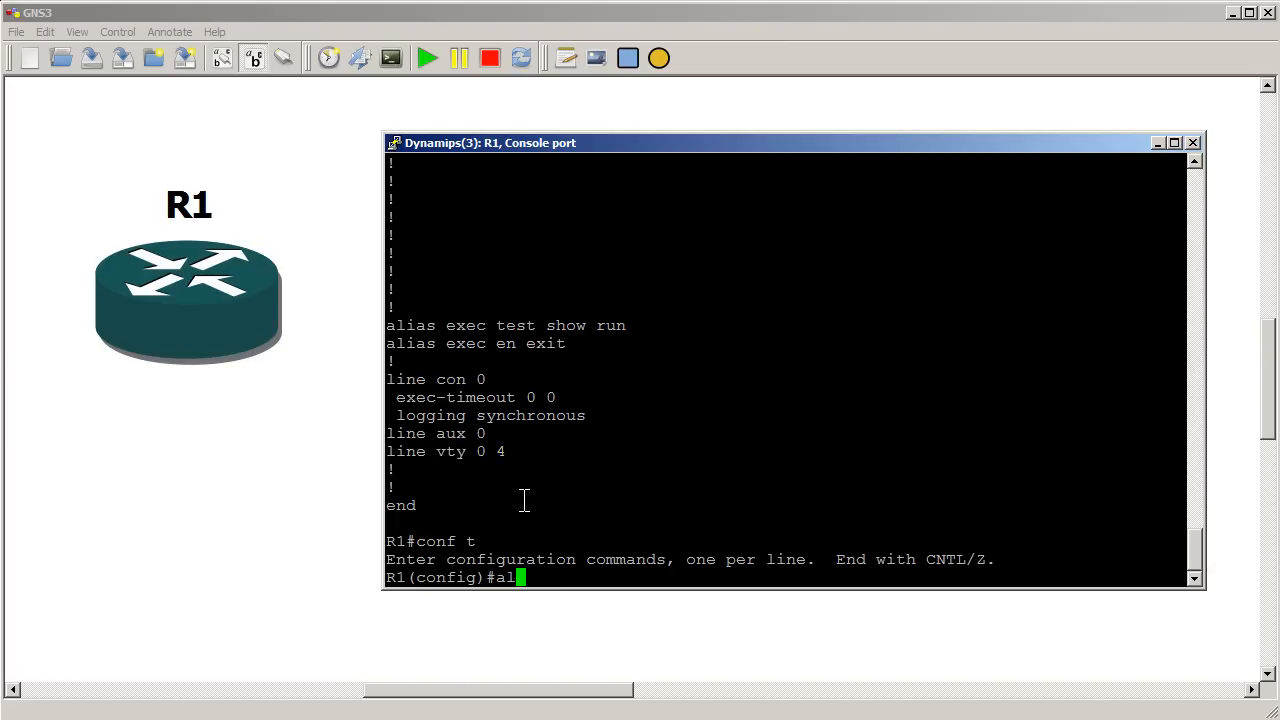
{"action": "type", "text": "ias exec ena"}
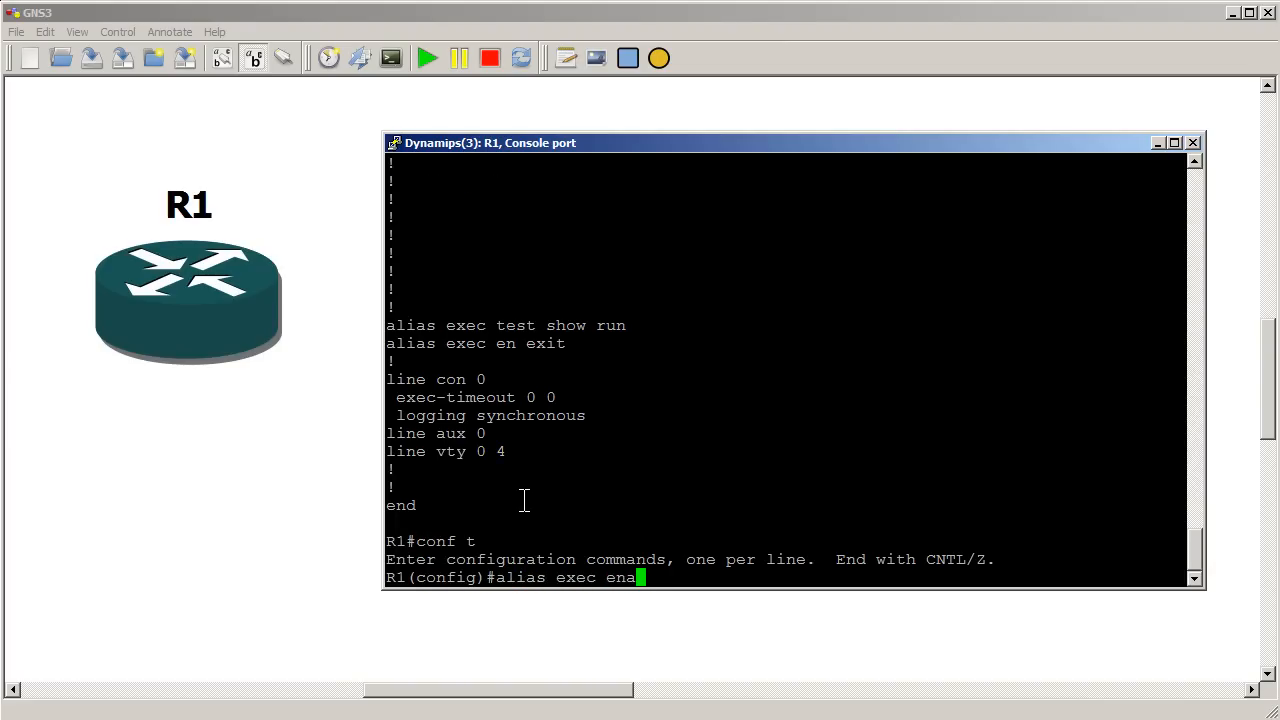
{"action": "type", "text": "exit"}
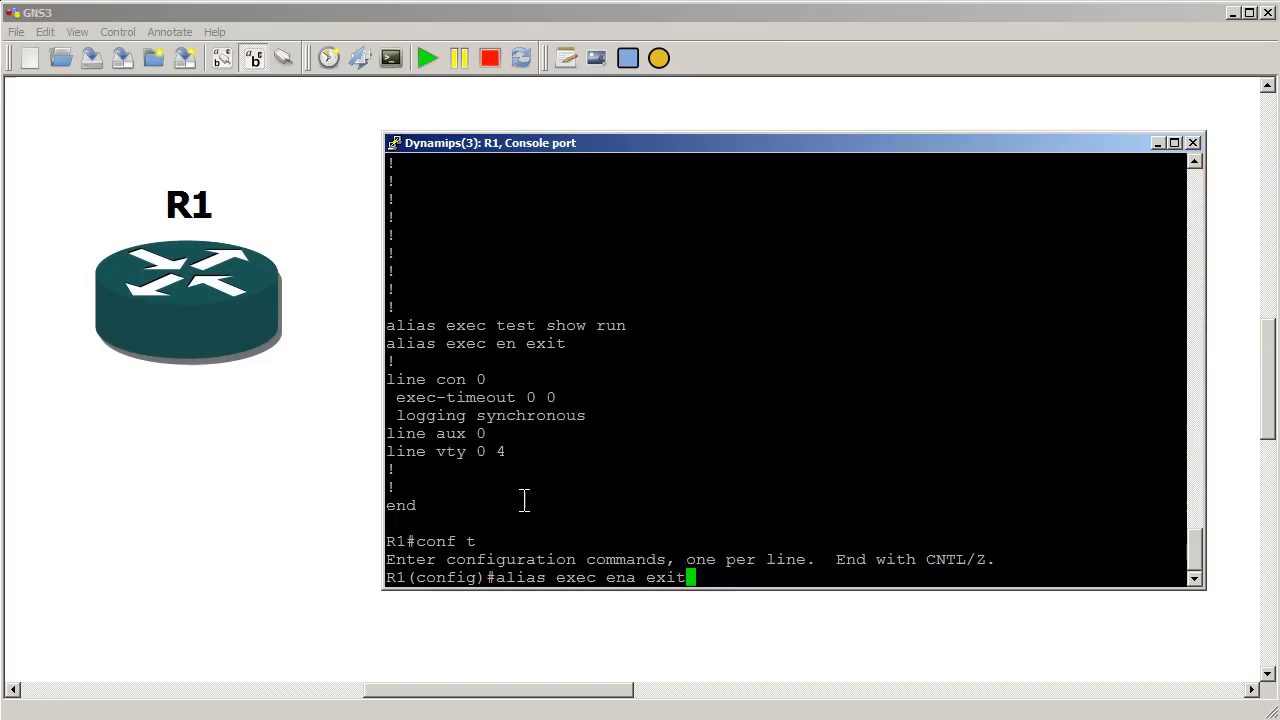
{"action": "key", "text": "Return"}
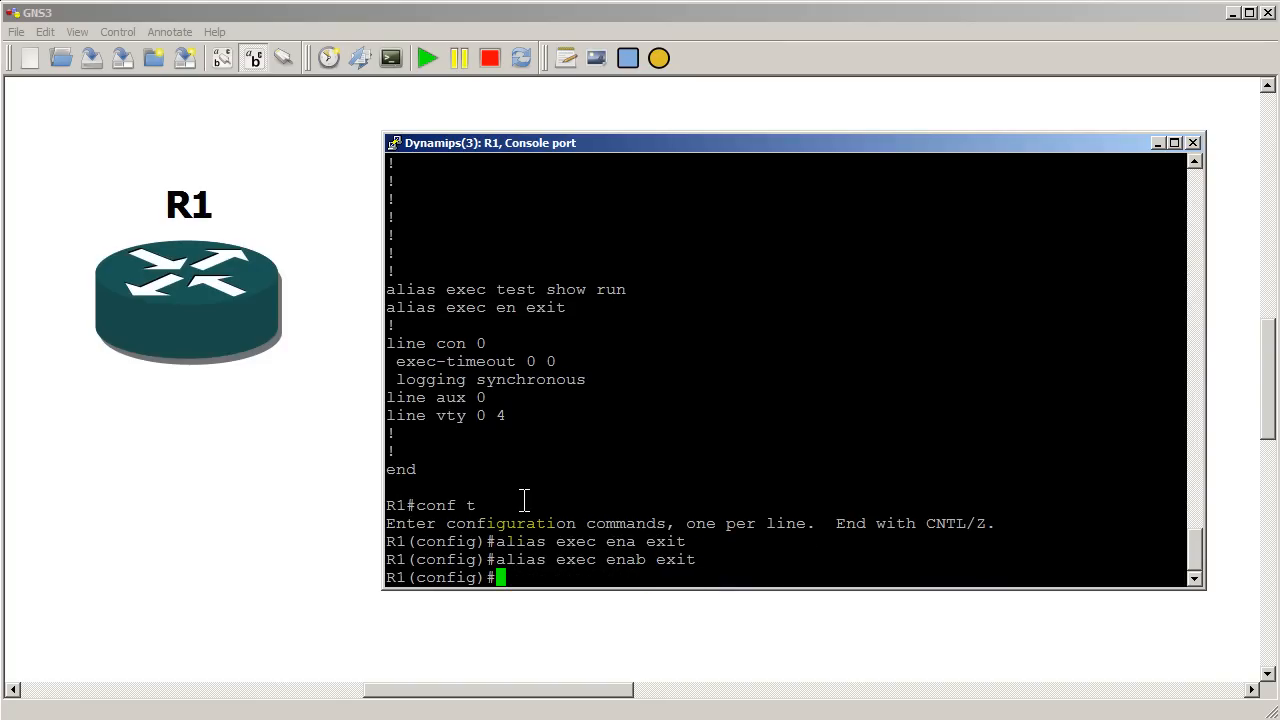
Step: Commit alias exec enabl exit and start the next alias line
{"action": "type", "text": "alias exec enabl exit"}
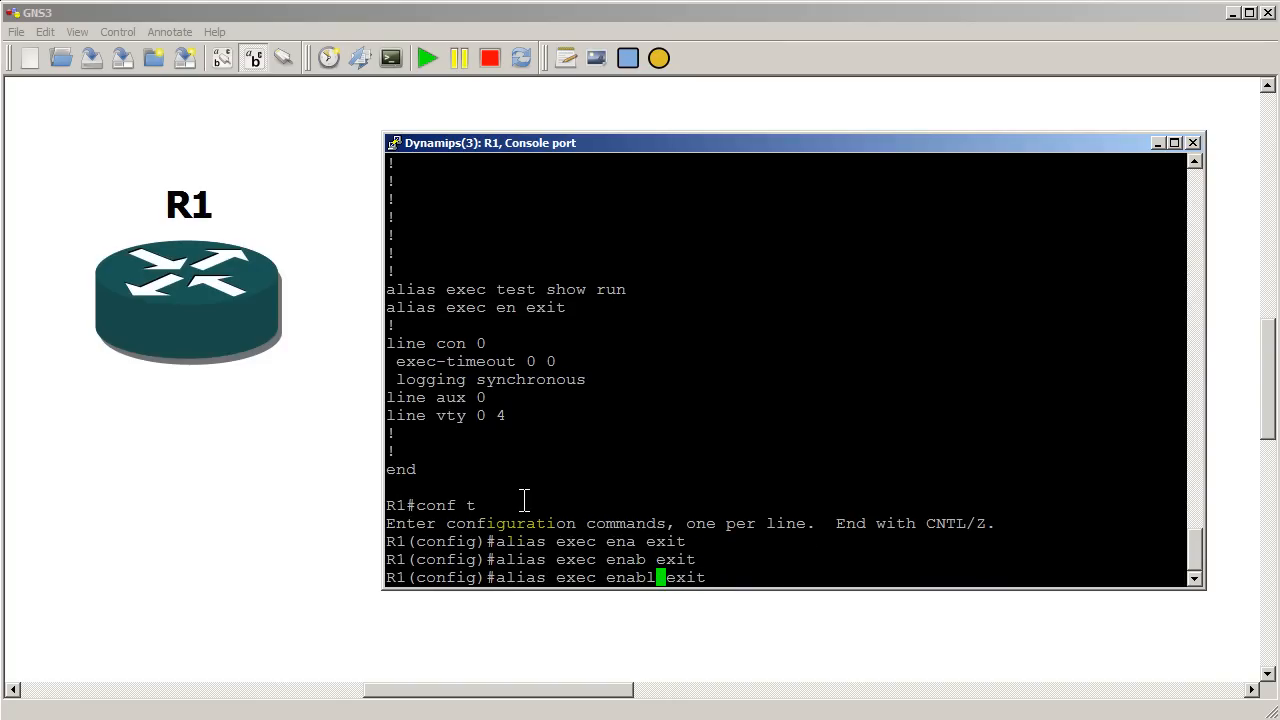
{"action": "key", "text": "Return"}
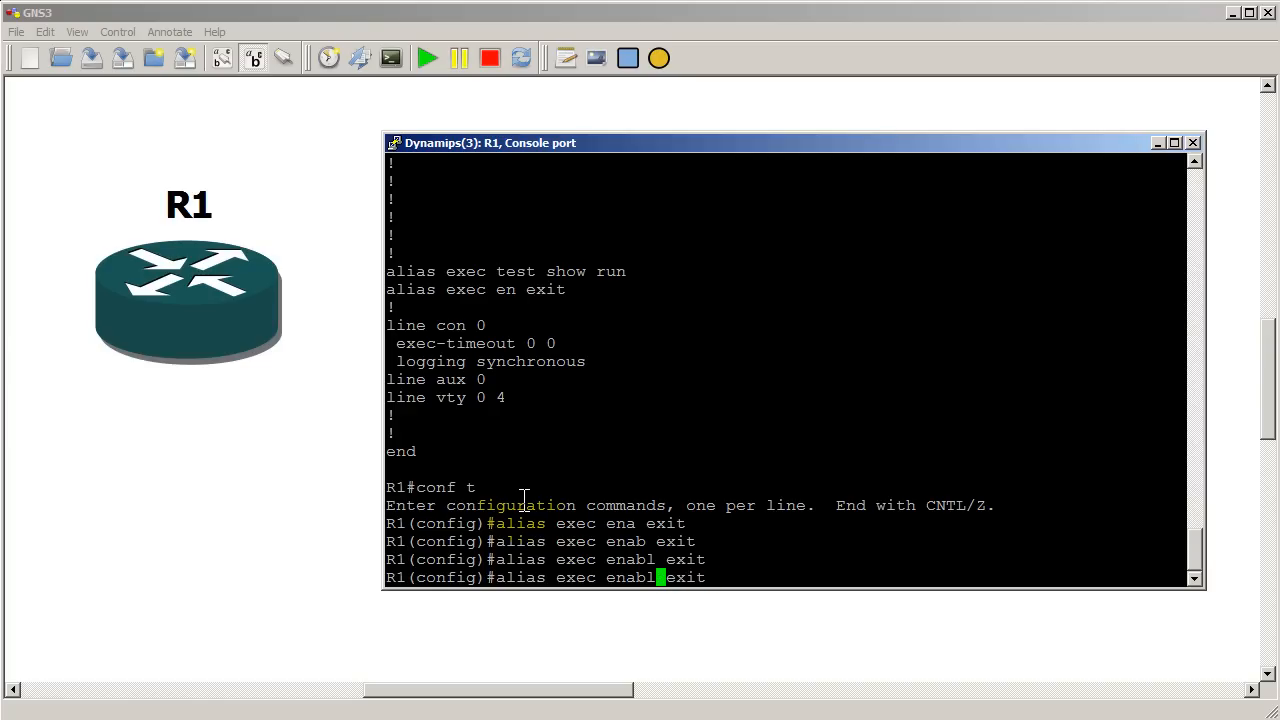
{"action": "type", "text": "e"}
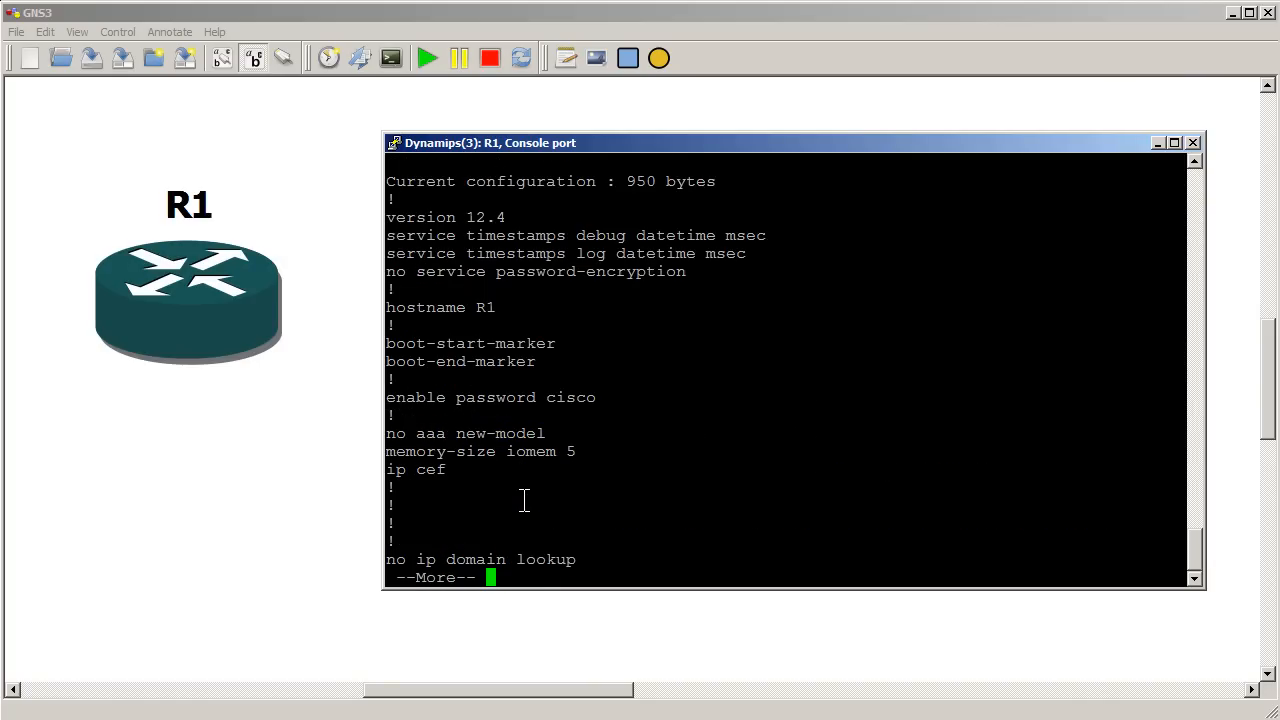
Step: Page to the end of show run and highlight the five alias lines mapped to exit
{"action": "key", "text": "space"}
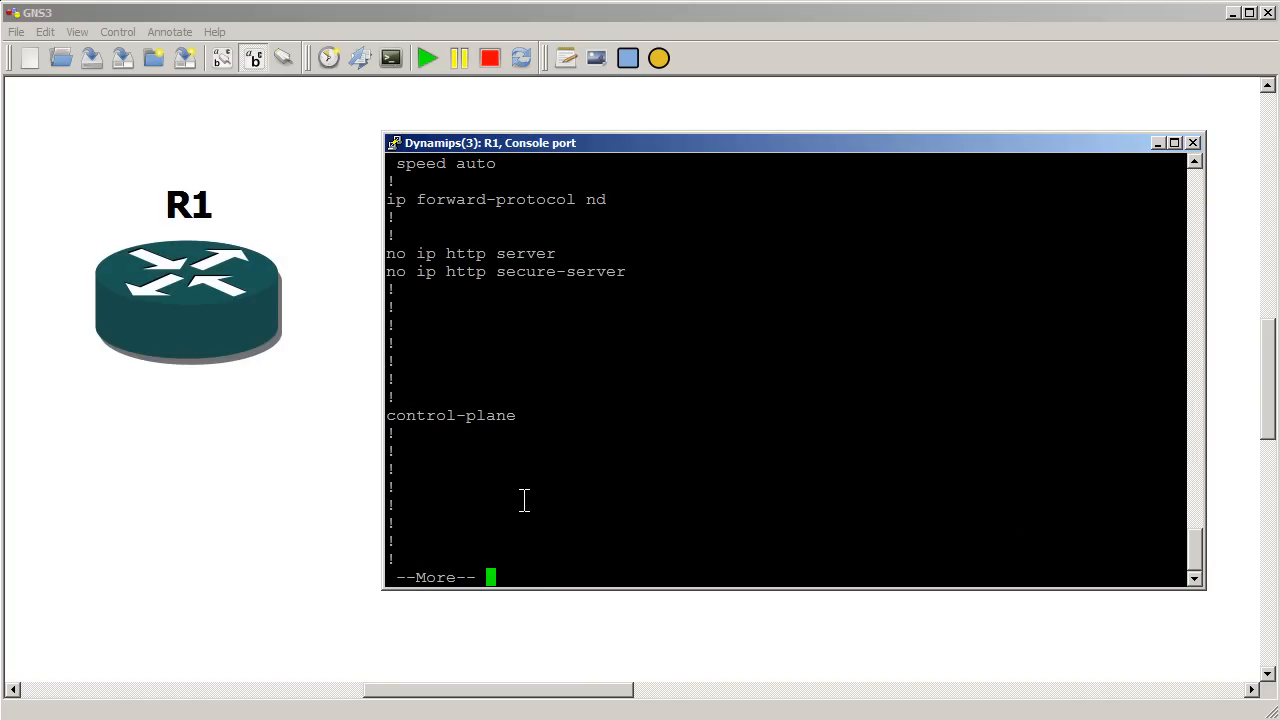
{"action": "key", "text": "space"}
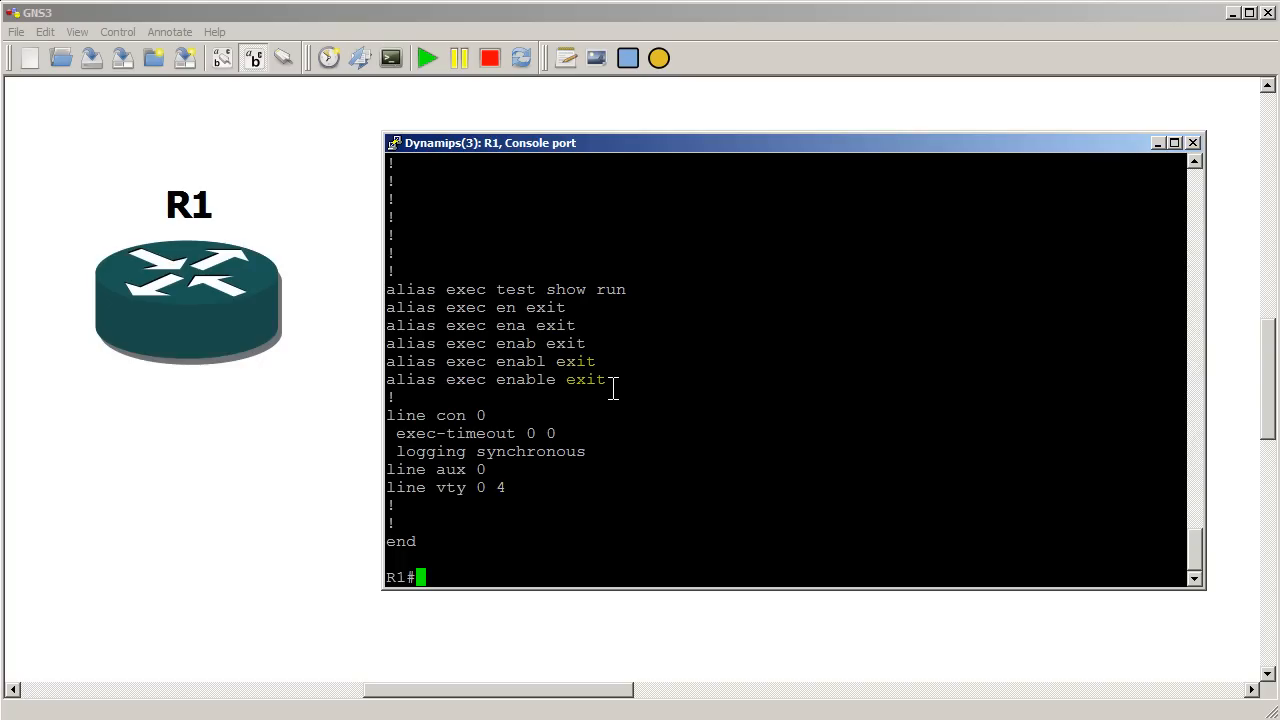
{"action": "left_click_drag", "start_coordinate": [386, 308], "coordinate": [604, 380]}
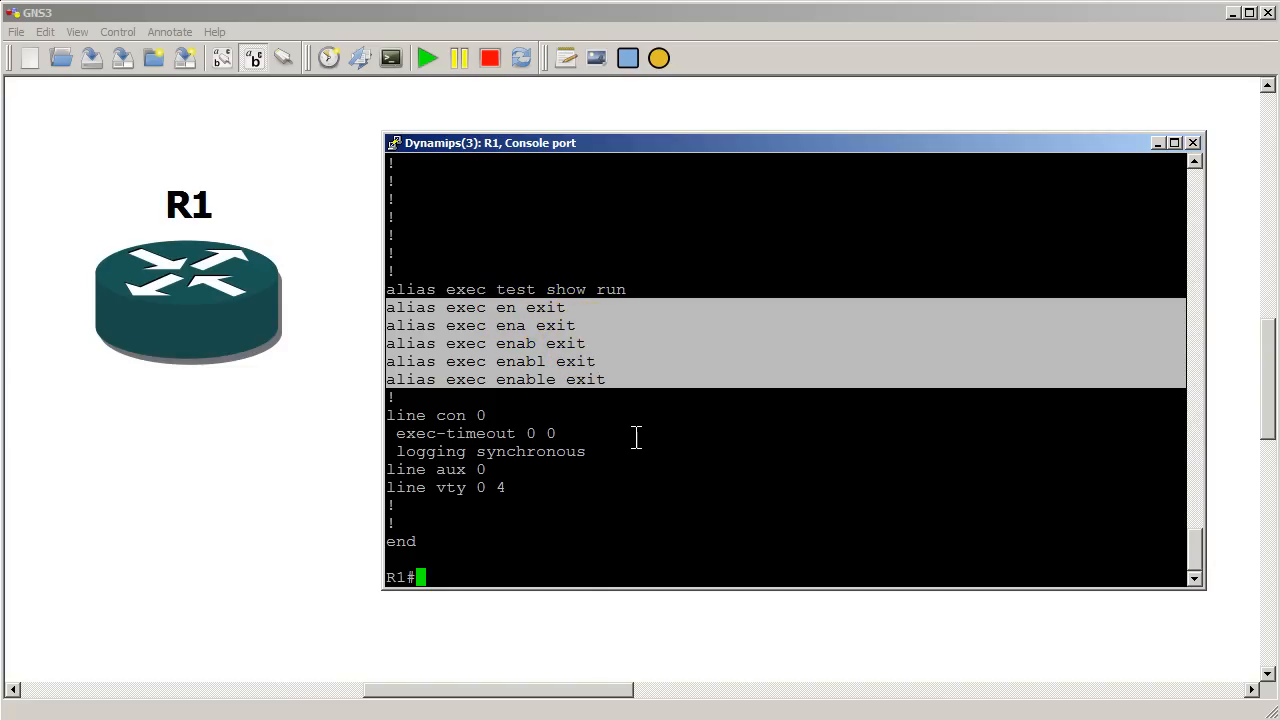
Step: In conf t, enter alias exec e exit, which logs the console session out
{"action": "type", "text": "conf t"}
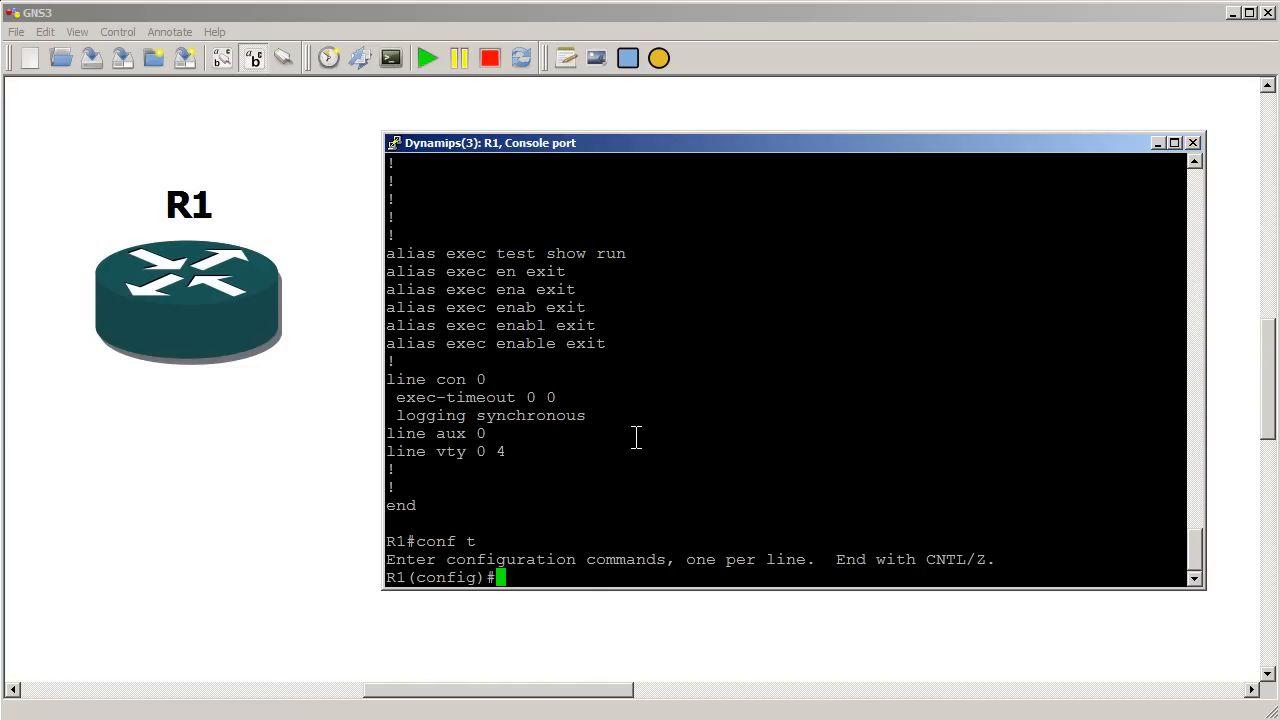
{"action": "type", "text": "alias exec"}
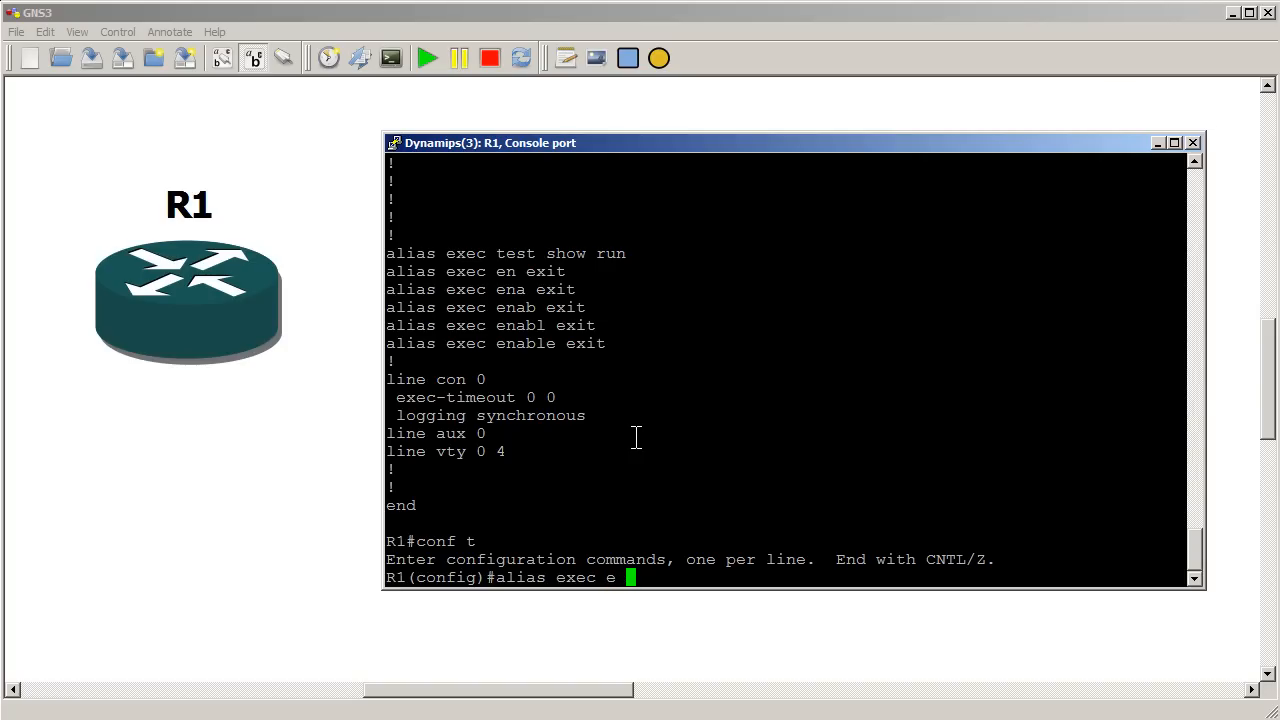
{"action": "type", "text": "exit"}
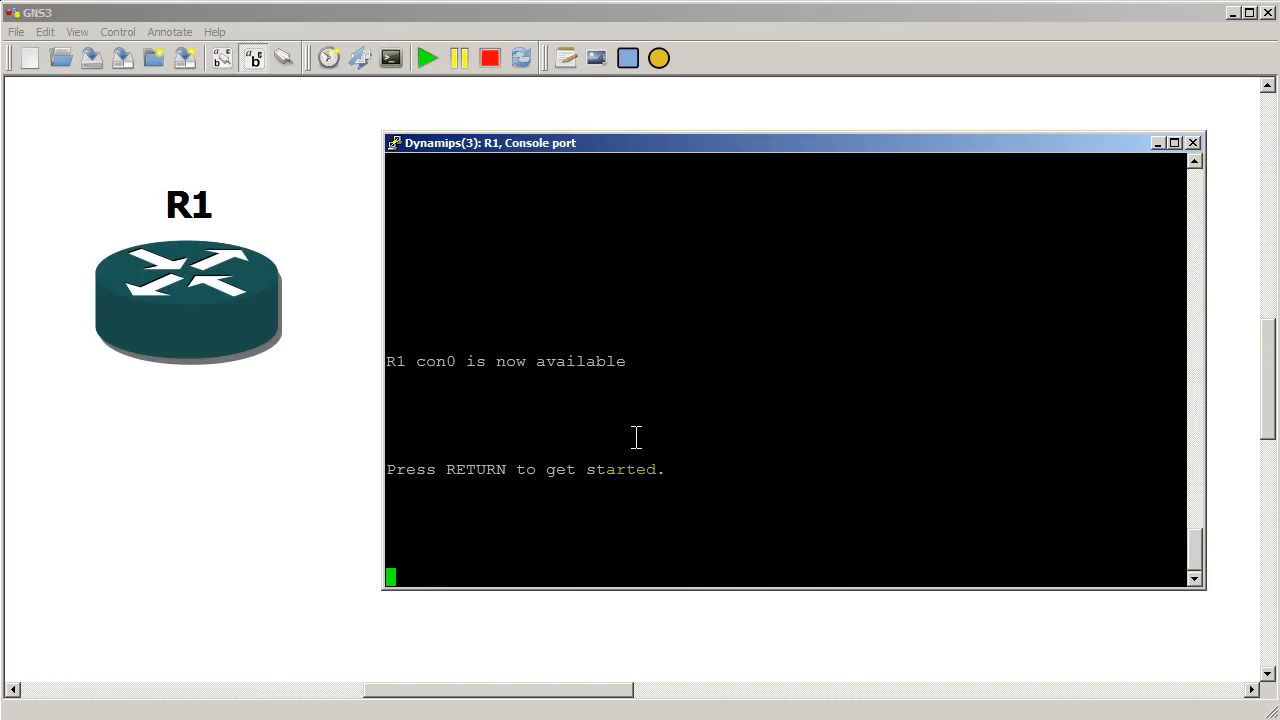
Step: Wake the console, enter enabl which logs the session out, then get a fresh R1> prompt
{"action": "key", "text": "Return"}
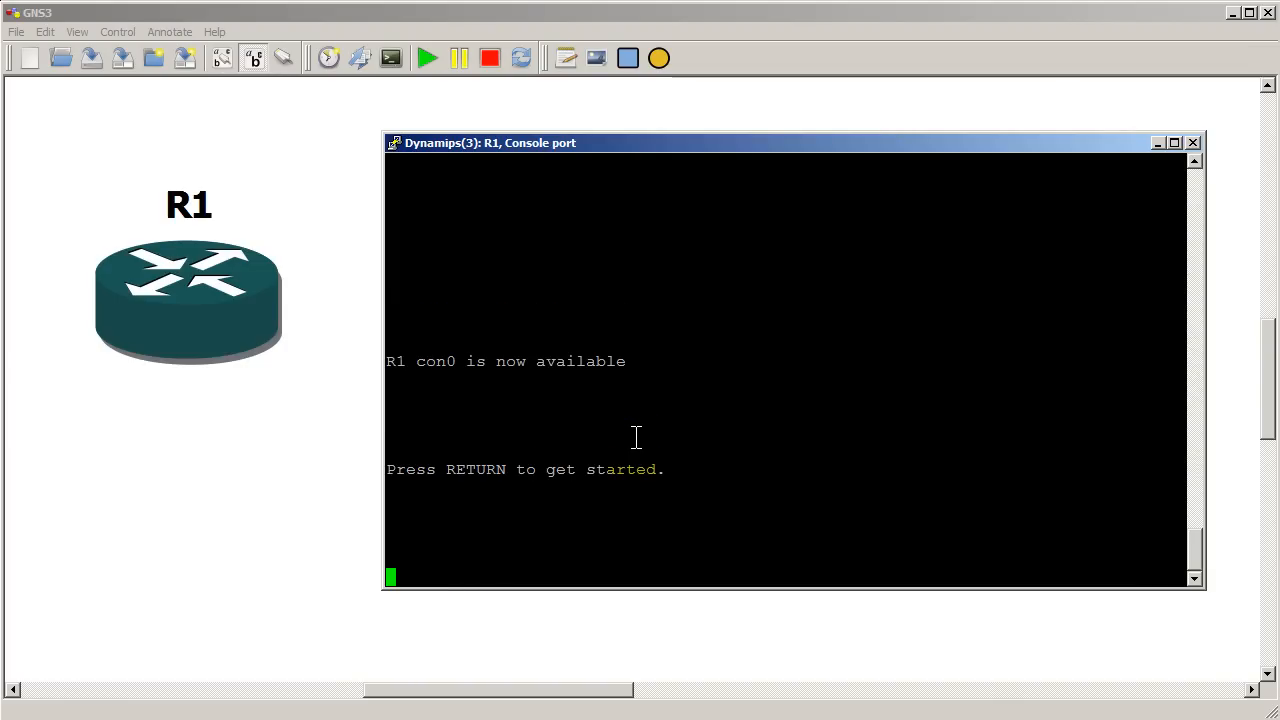
{"action": "type", "text": "ena"}
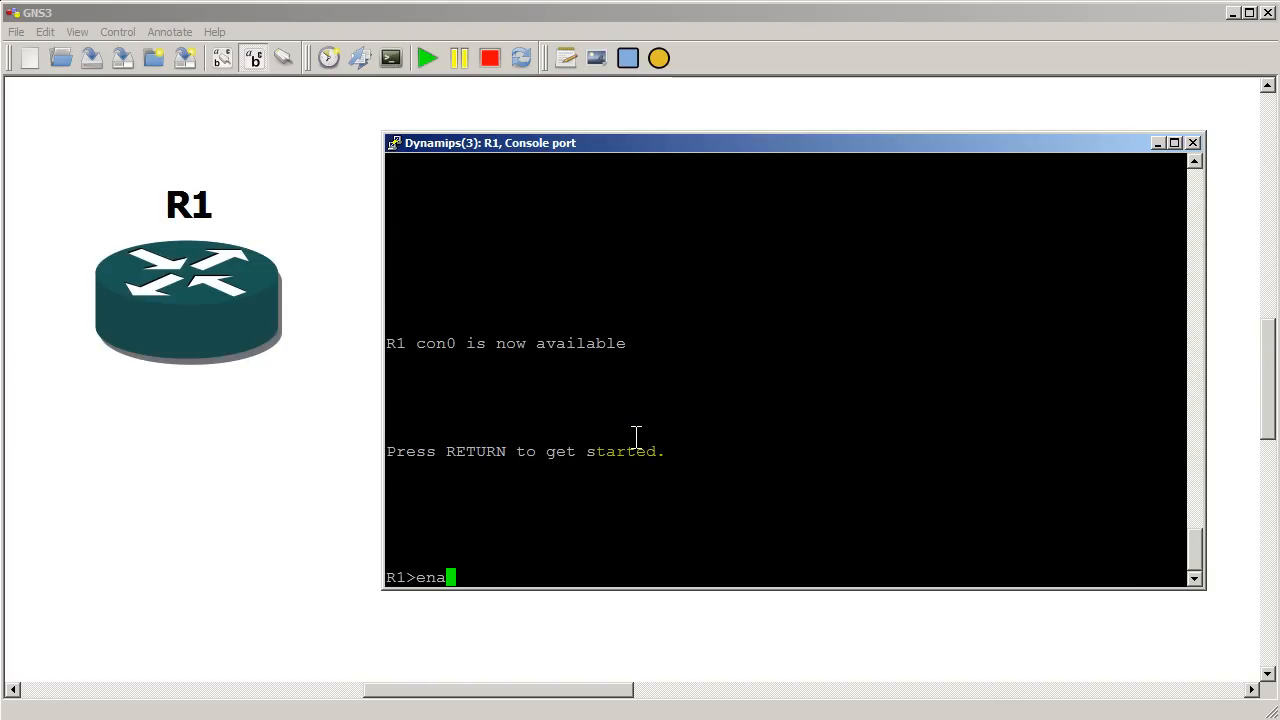
{"action": "type", "text": "bl"}
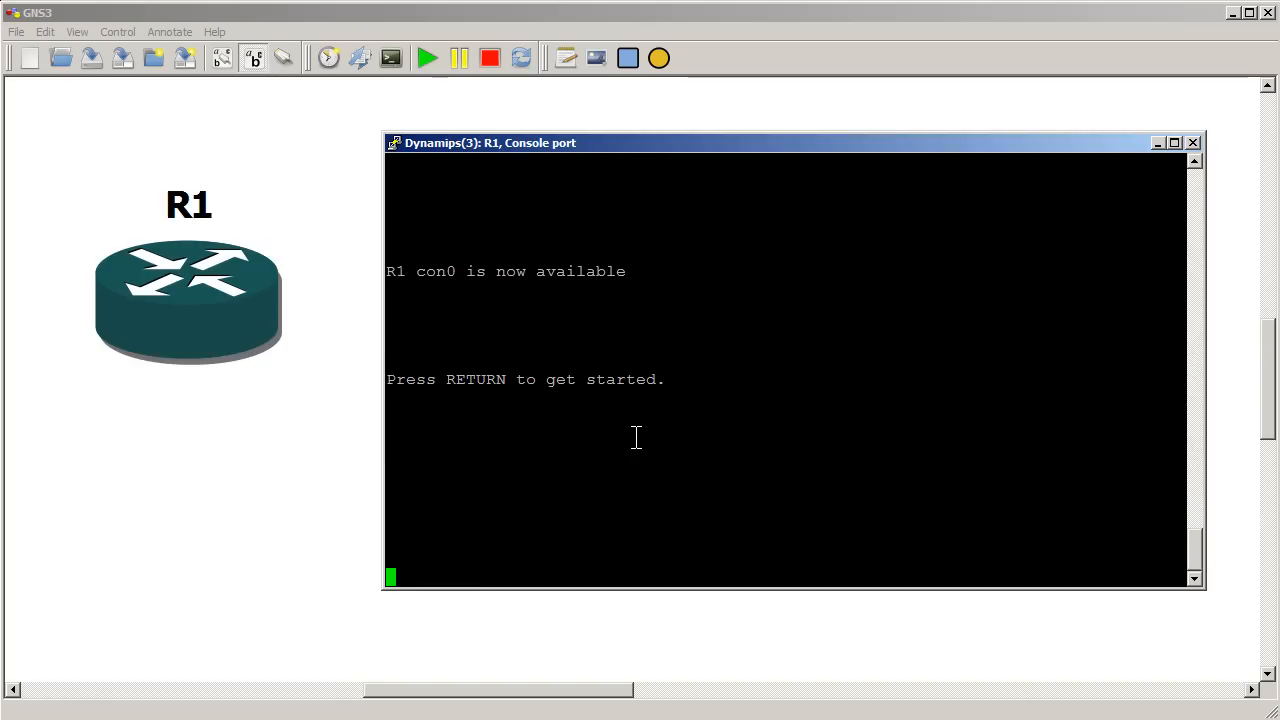
{"action": "key", "text": "Return"}
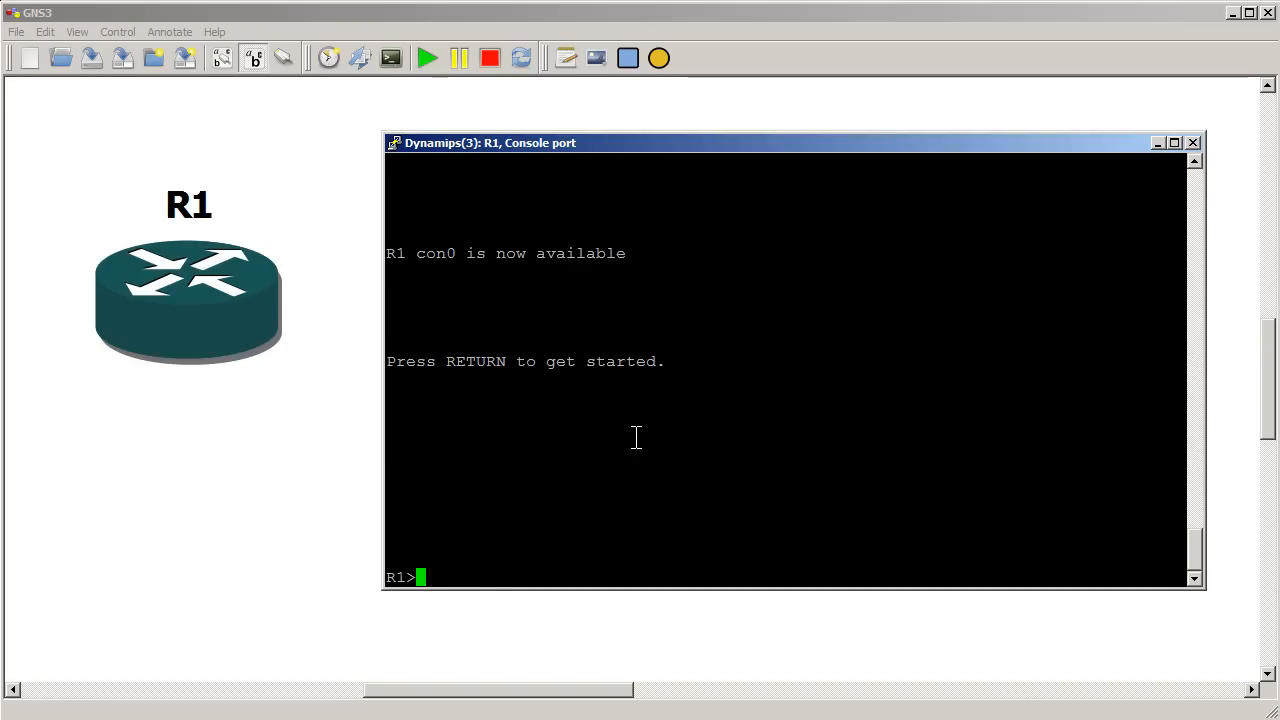
Step: Enter ? at R1> and page through the exec command list back to the prompt
{"action": "type", "text": "?"}
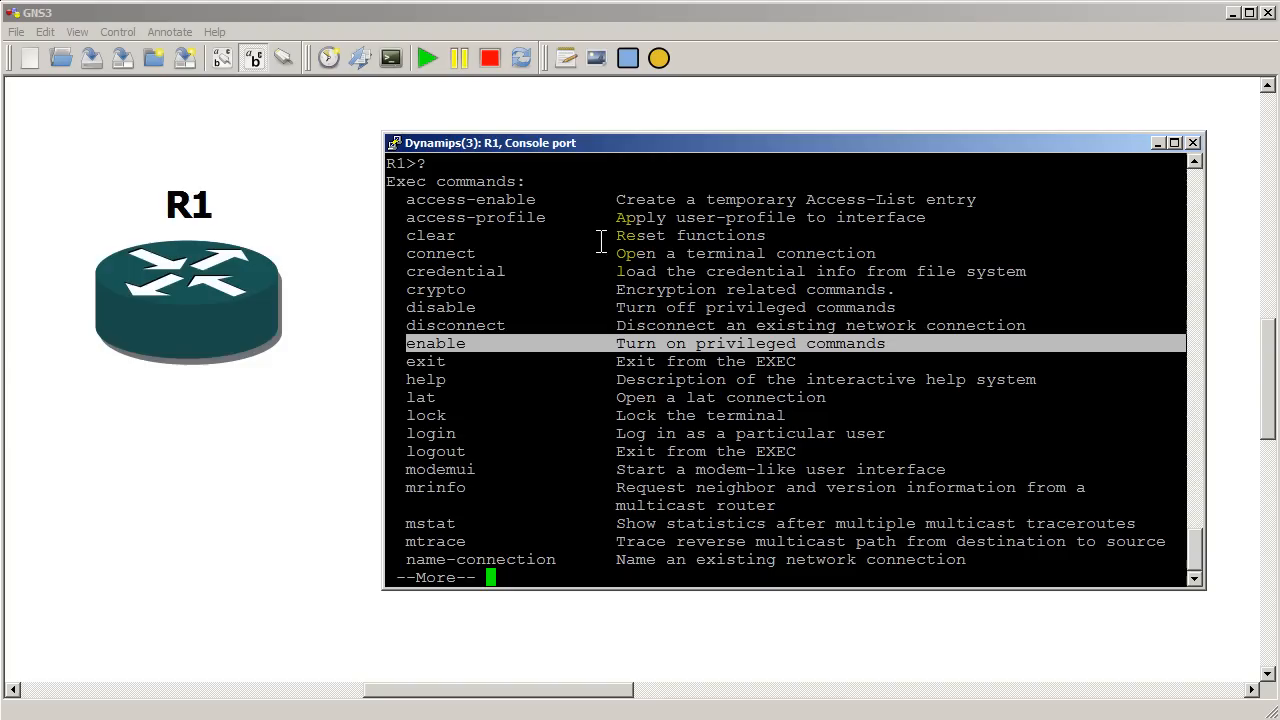
{"action": "mouse_move", "coordinate": [664, 452]}
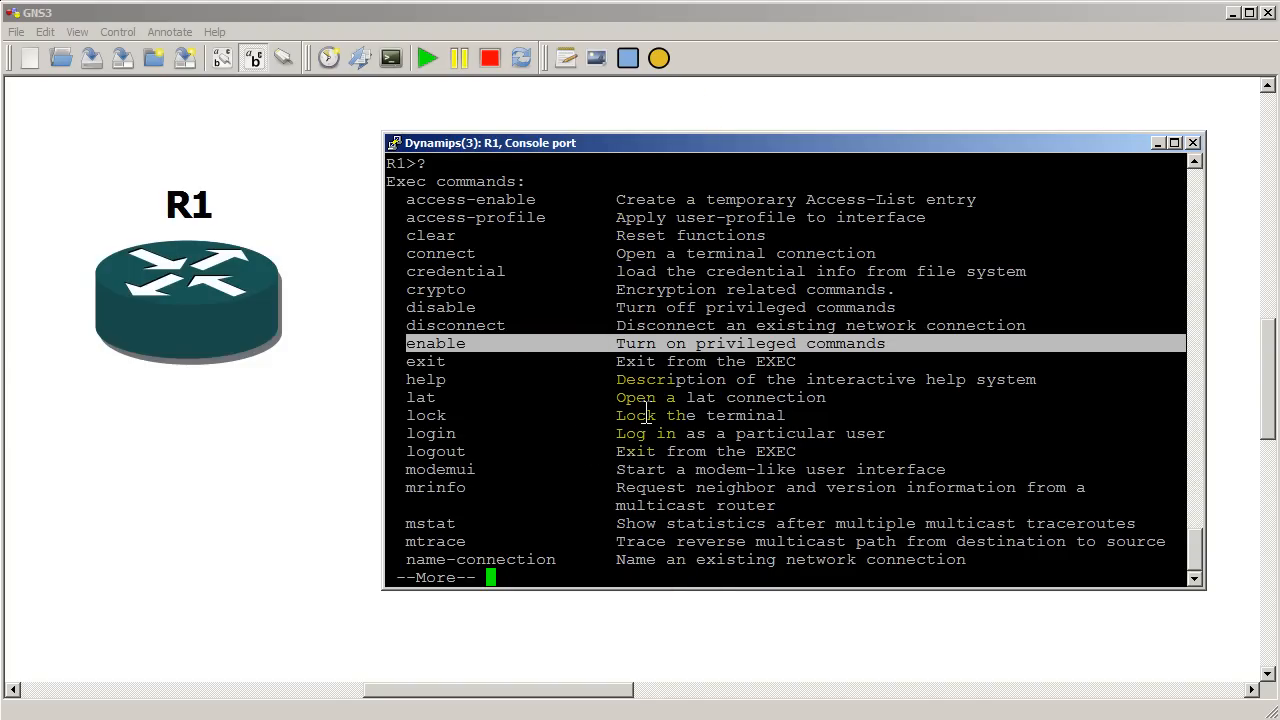
{"action": "key", "text": "space"}
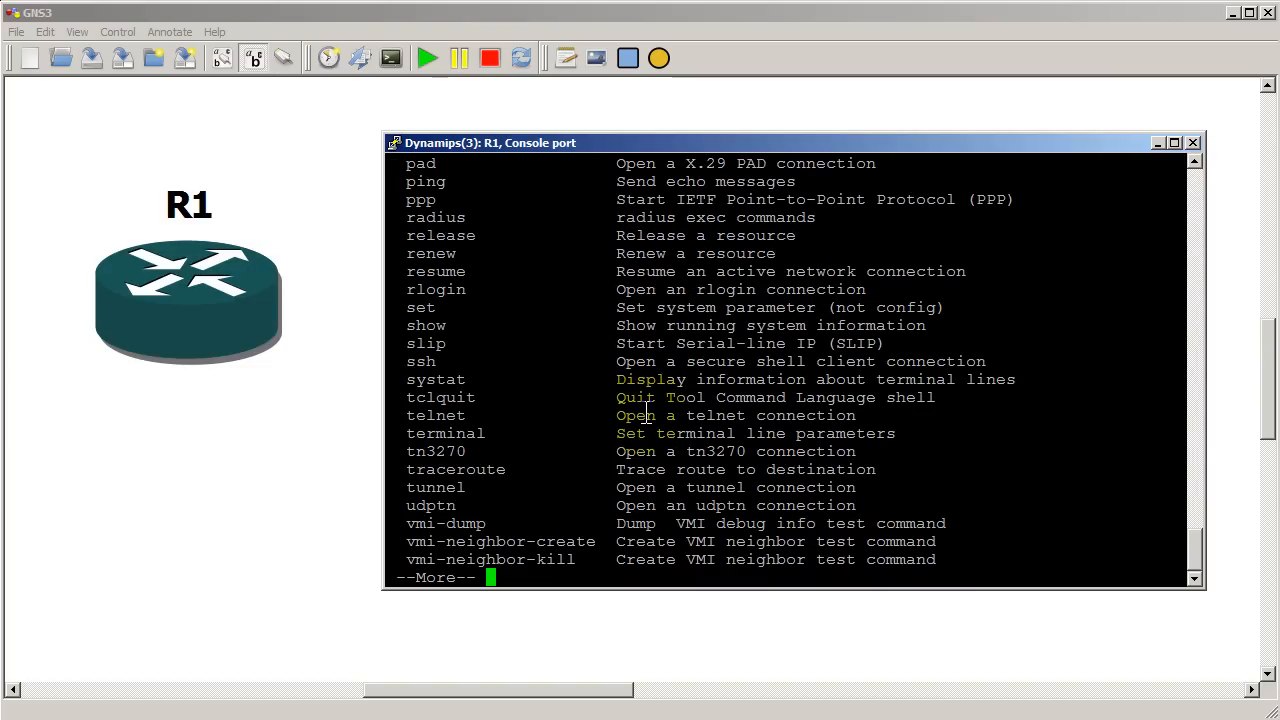
{"action": "key", "text": "space"}
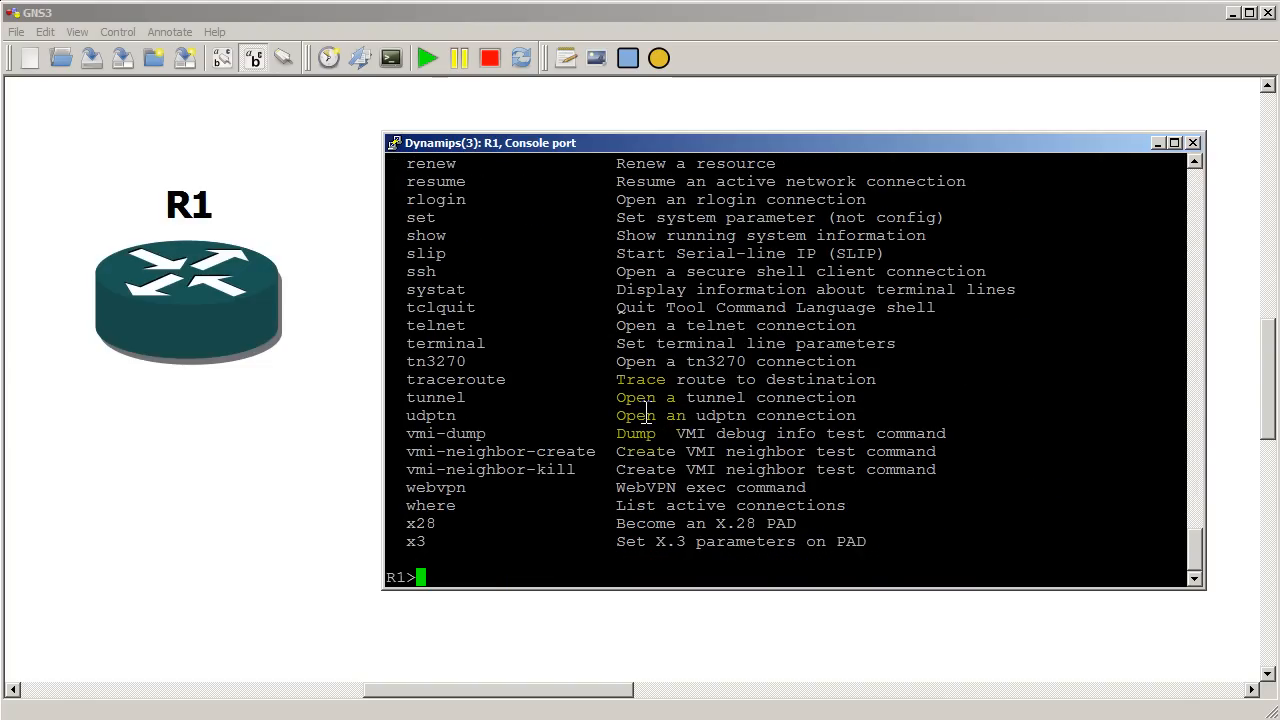